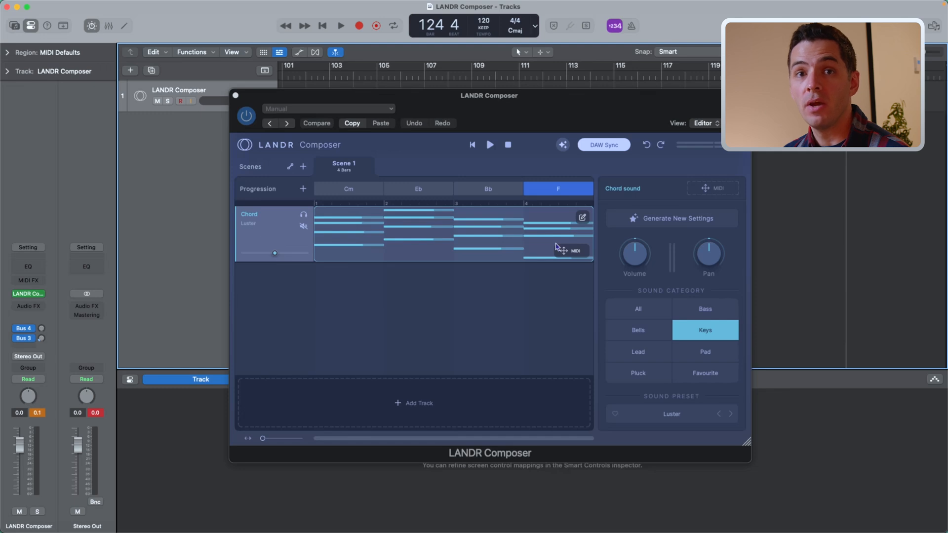
pyautogui.moveTo(516, 285)
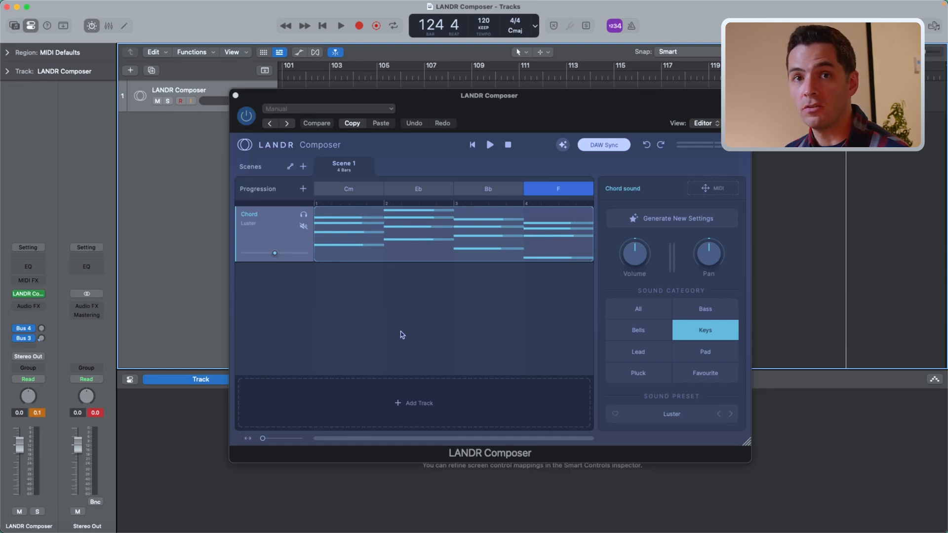
# - Add a bass track to the scene from the Add Track choices
pyautogui.click(414, 403)
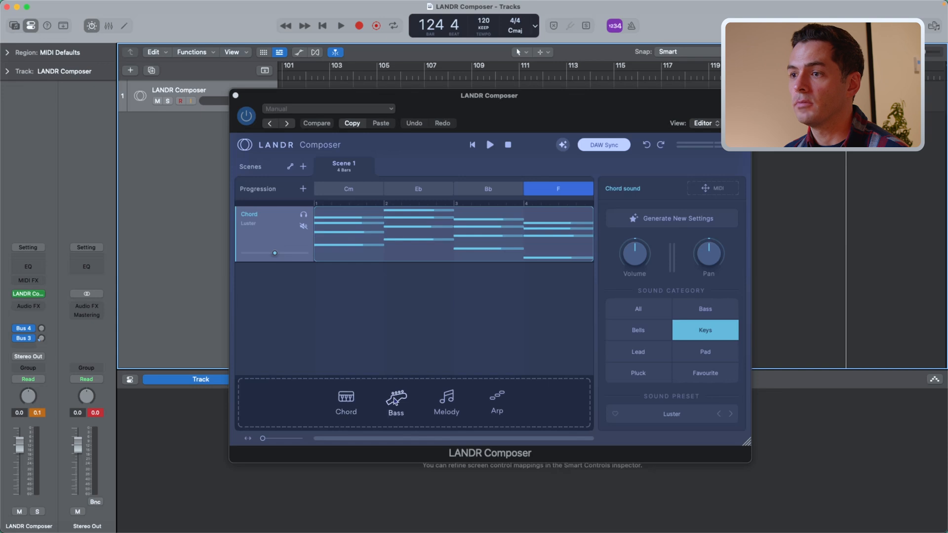
pyautogui.click(395, 402)
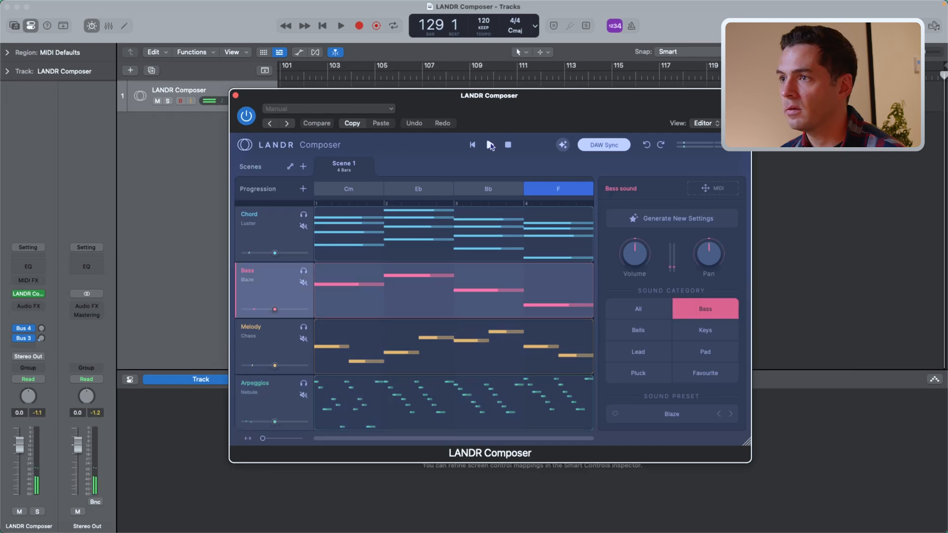
# - Play the four-track scene, then mute the bass track
pyautogui.click(490, 144)
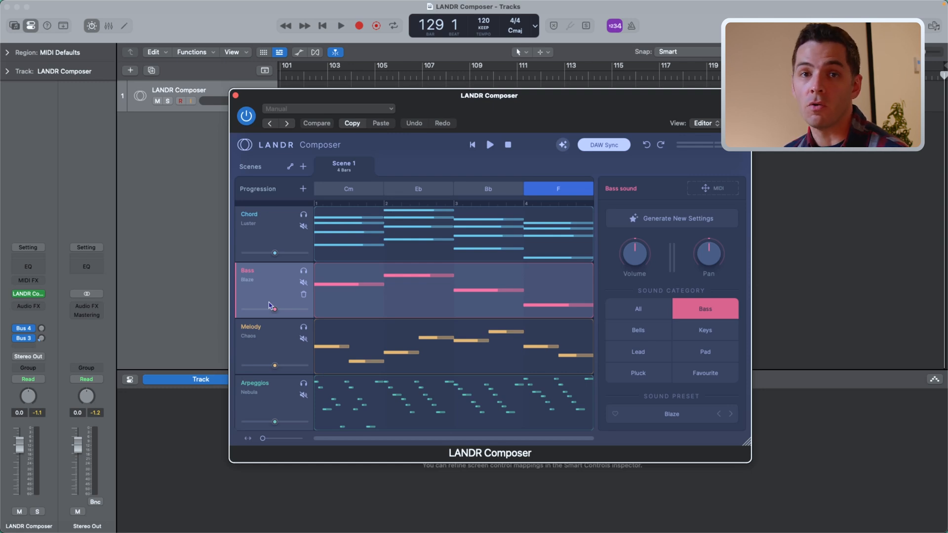
pyautogui.click(489, 144)
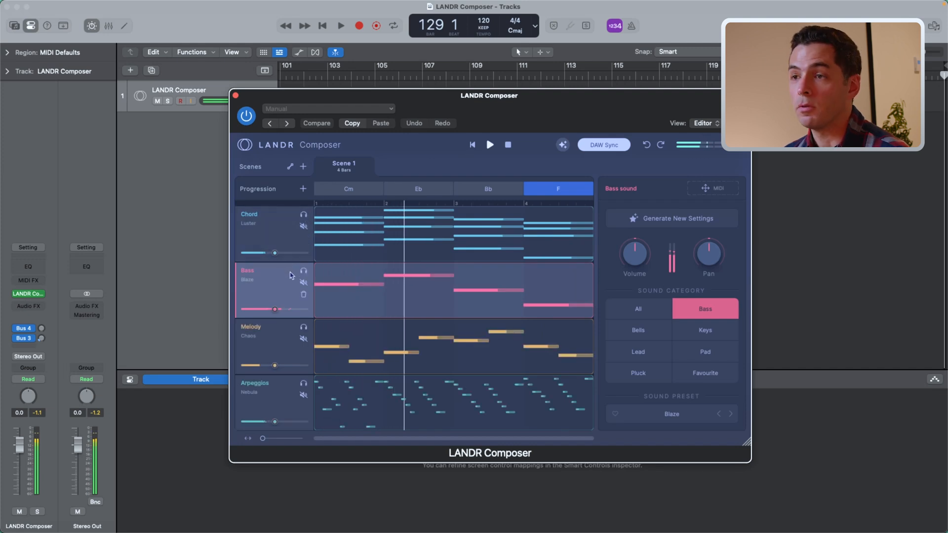
pyautogui.click(305, 285)
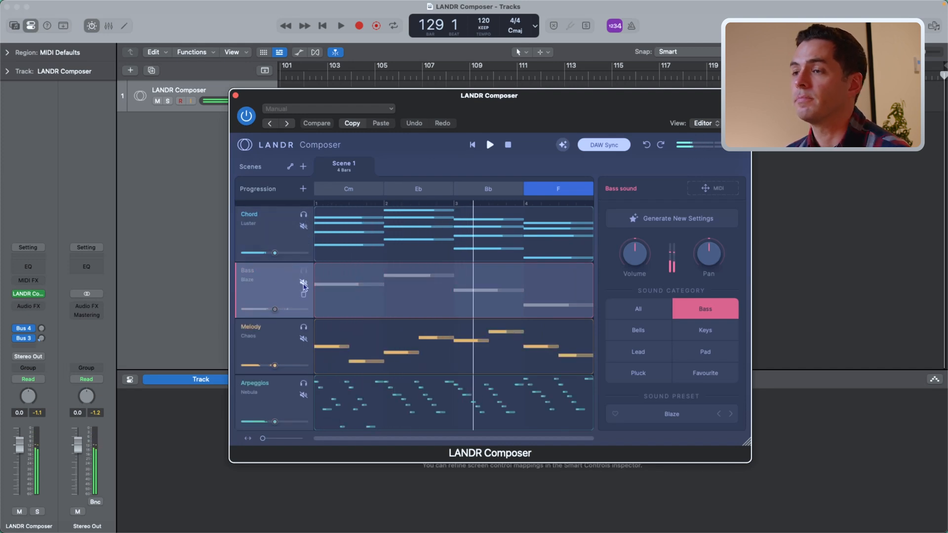
pyautogui.moveTo(304, 285)
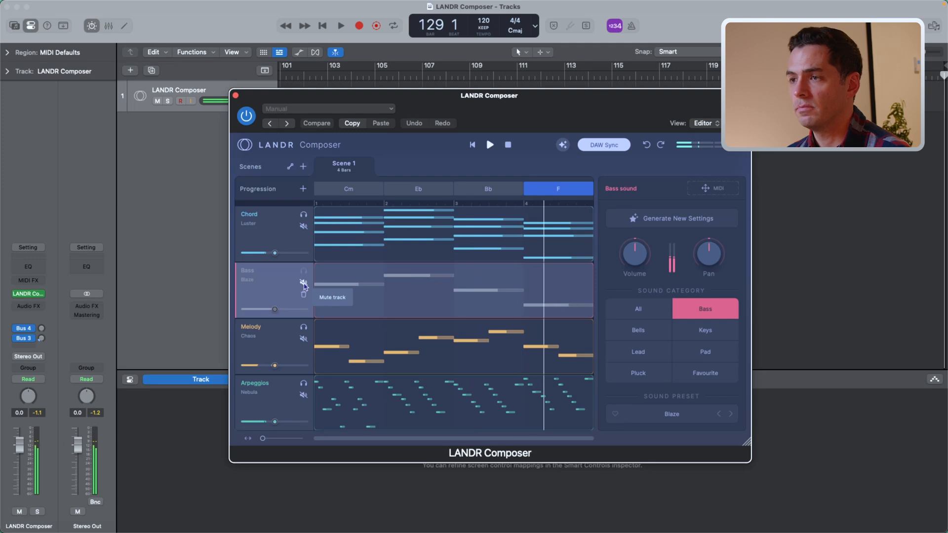
pyautogui.moveTo(303, 293)
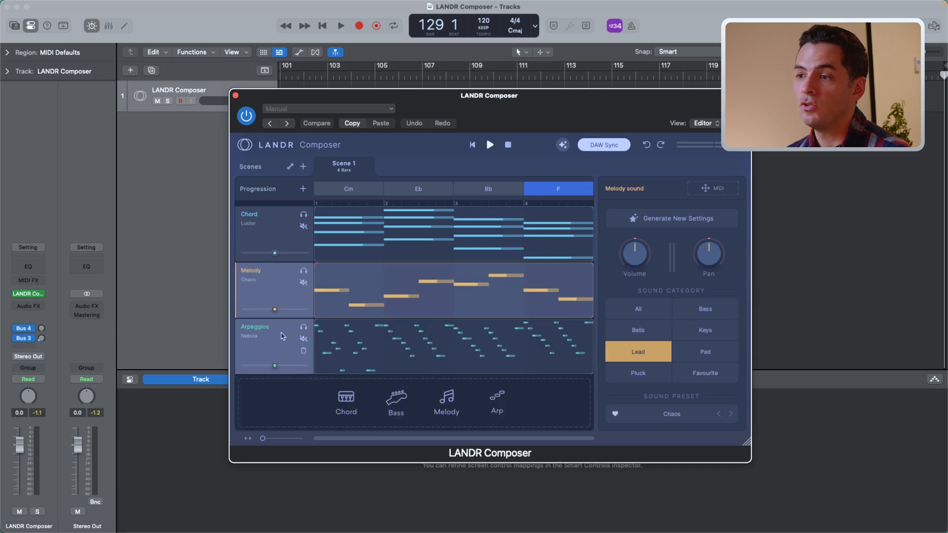
# - Add another arpeggio track to the scene
pyautogui.click(274, 337)
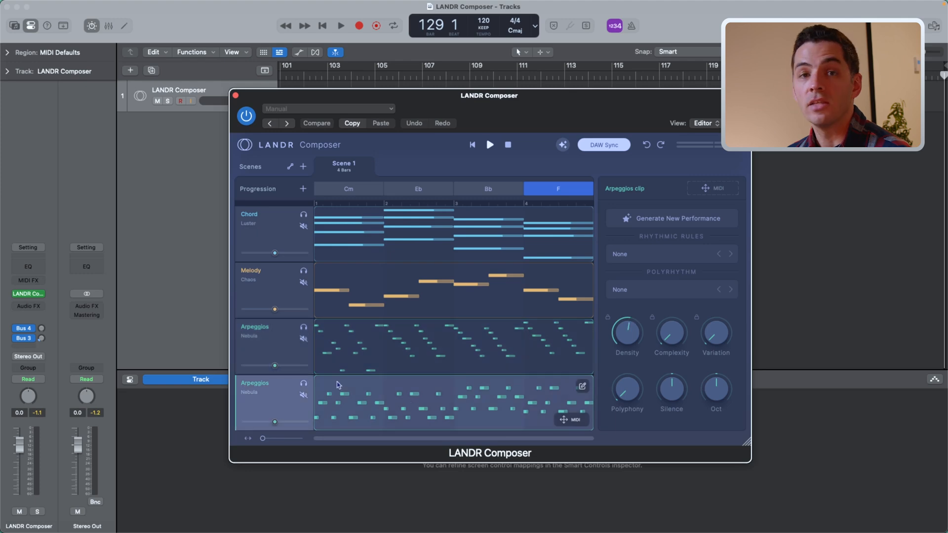
pyautogui.moveTo(303, 338)
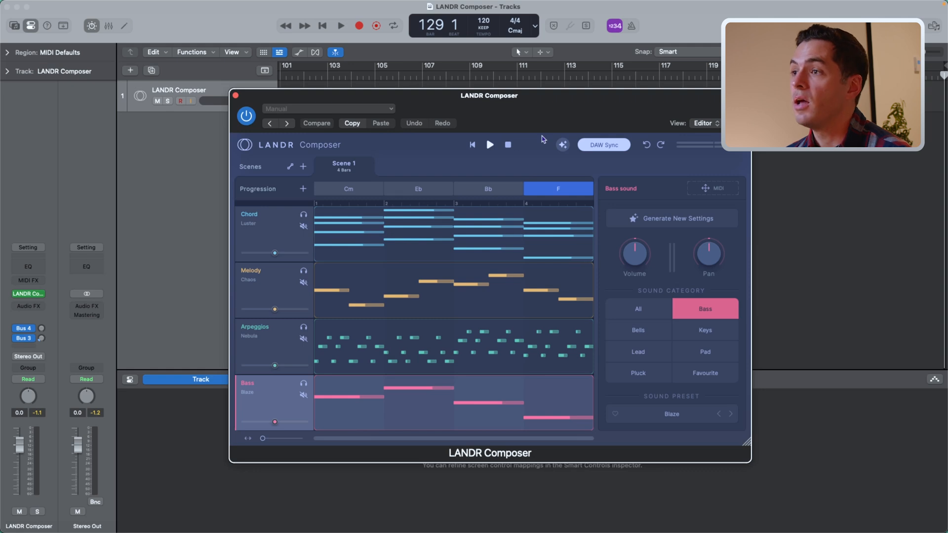
pyautogui.moveTo(603, 144)
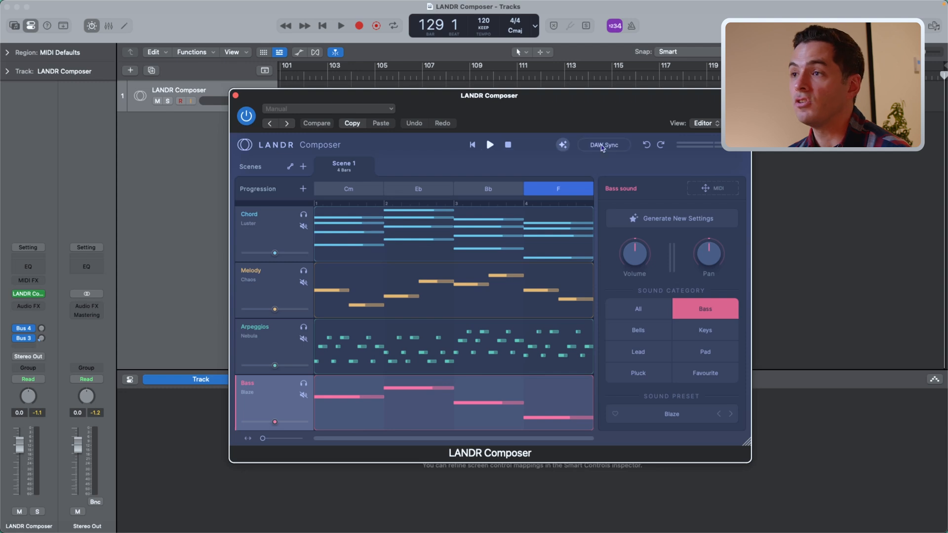
# - Play the arrangement and generate a new C minor progression, Cm–Fm–Cm–Fm
pyautogui.click(490, 145)
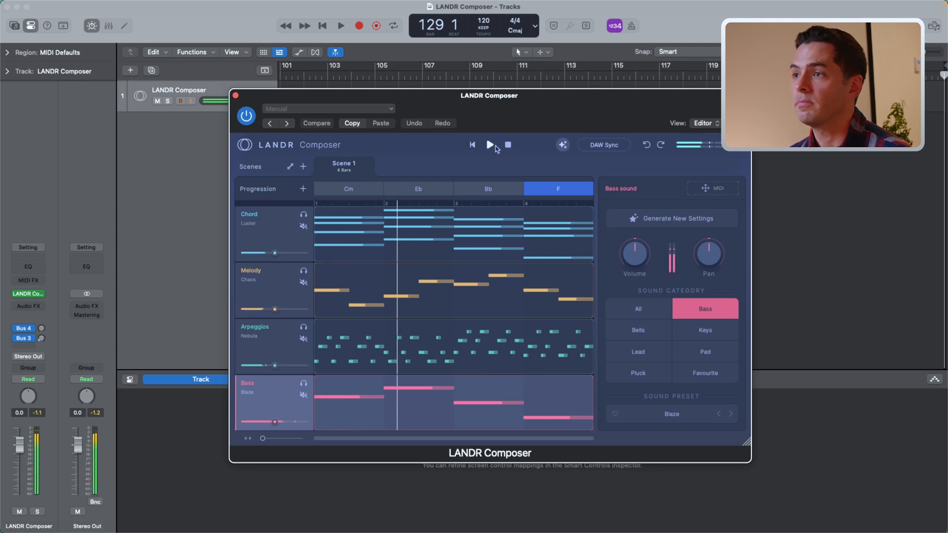
pyautogui.click(489, 145)
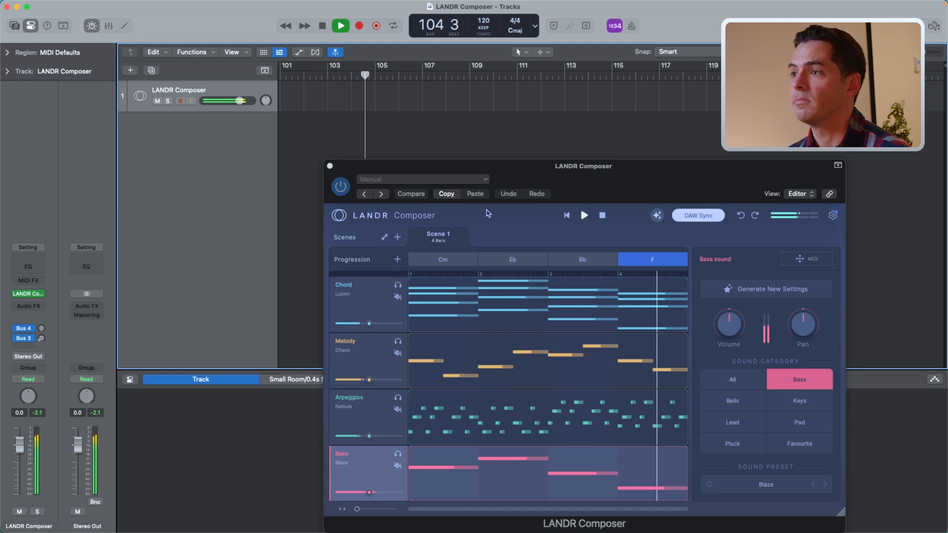
pyautogui.click(657, 215)
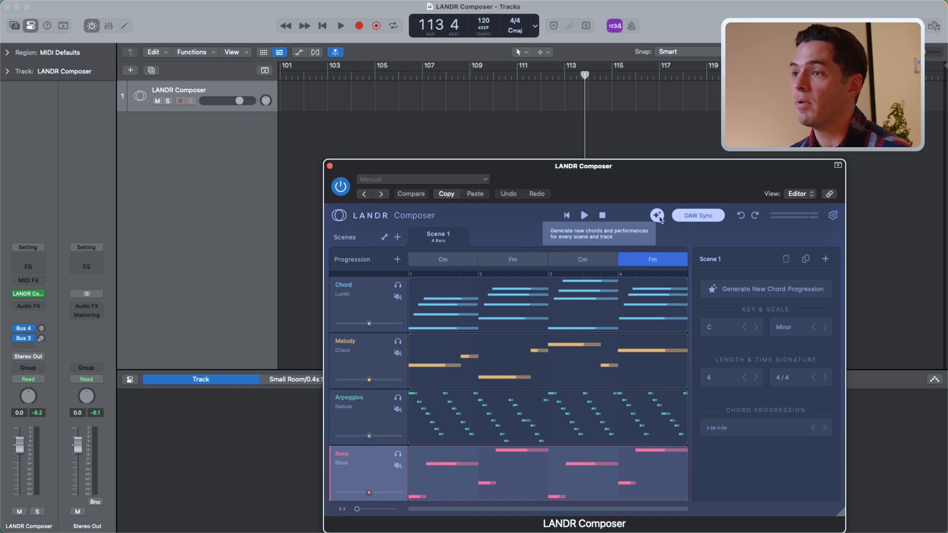
# - Generate two new chord progressions and add a Scene 2
pyautogui.click(657, 215)
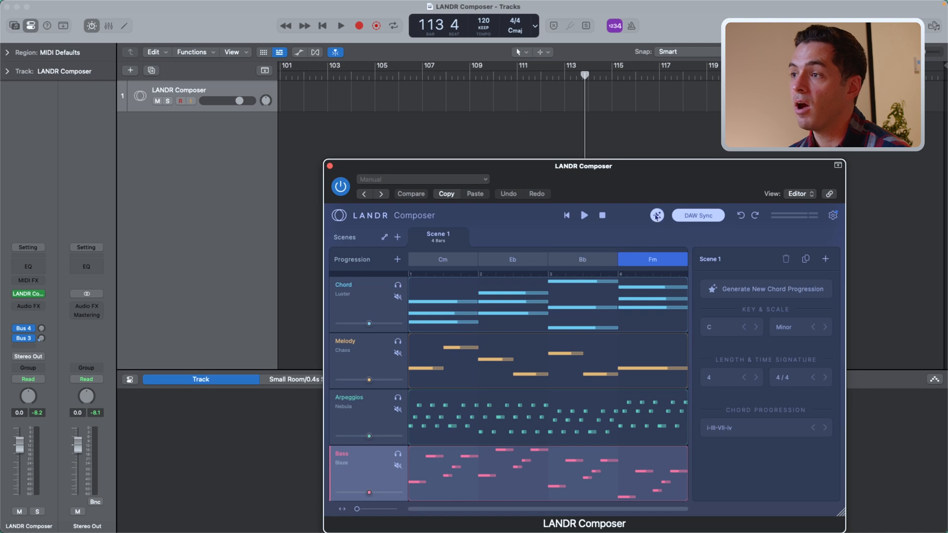
pyautogui.click(765, 289)
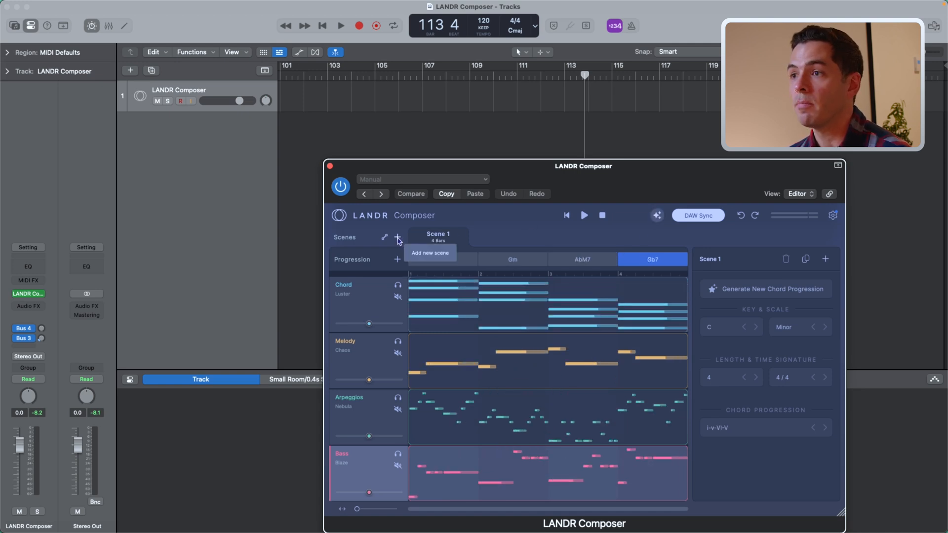
pyautogui.click(397, 236)
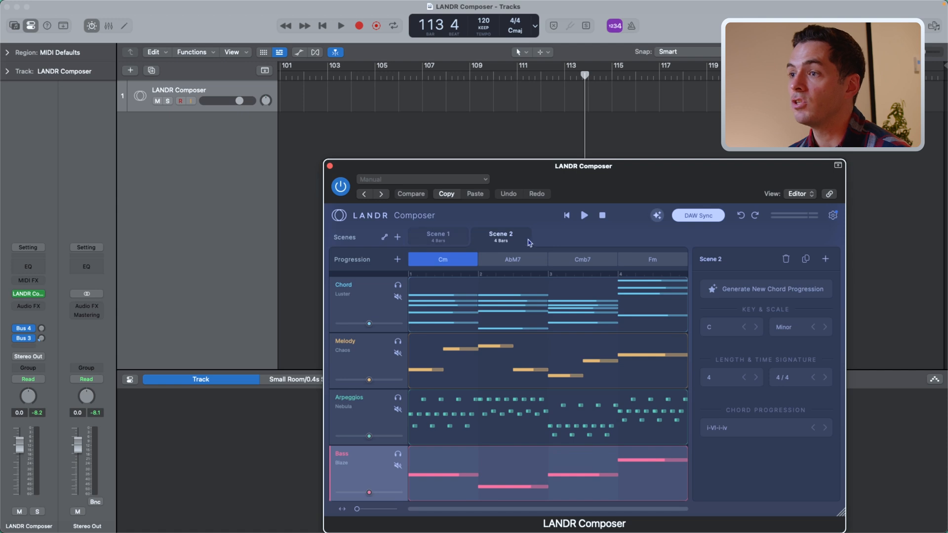
# - Switch between Scene 1 and Scene 2 and regenerate Scene 2's progression
pyautogui.click(656, 215)
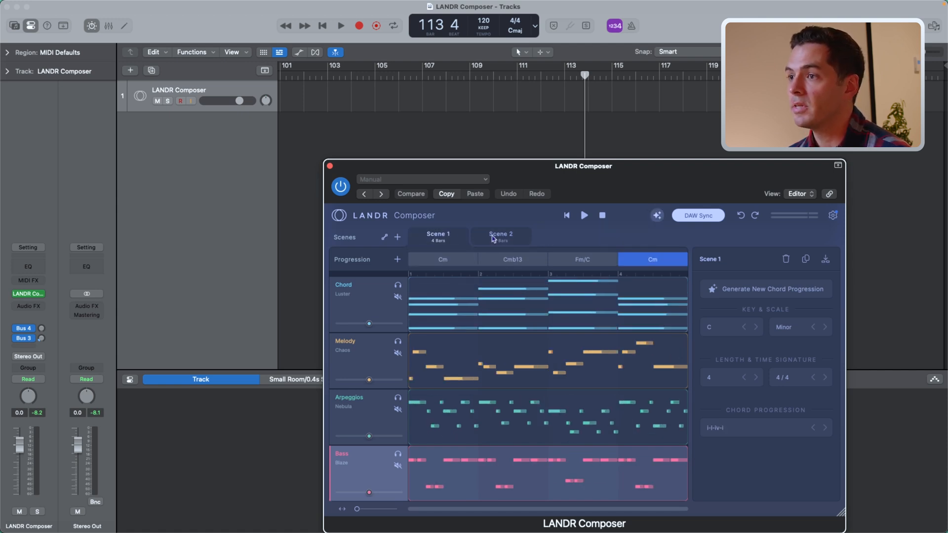
pyautogui.click(500, 236)
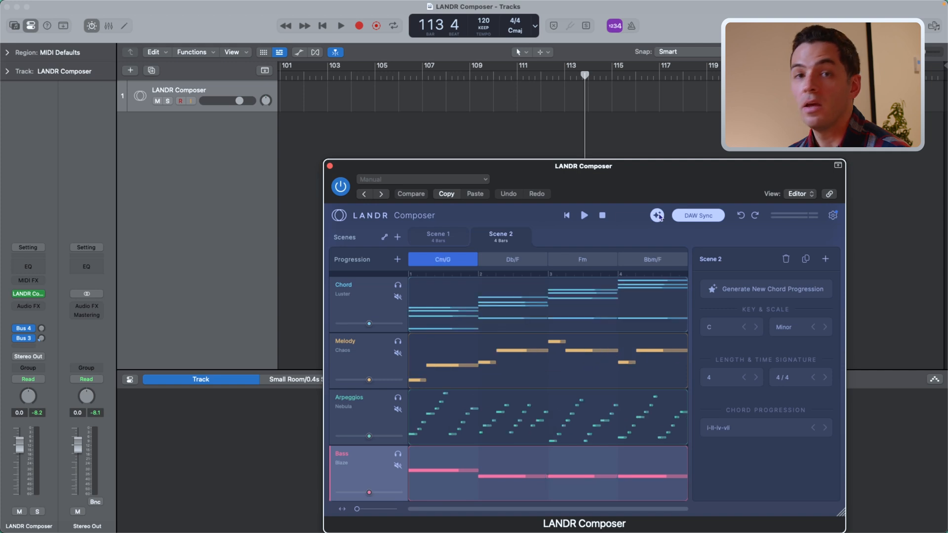
pyautogui.click(438, 236)
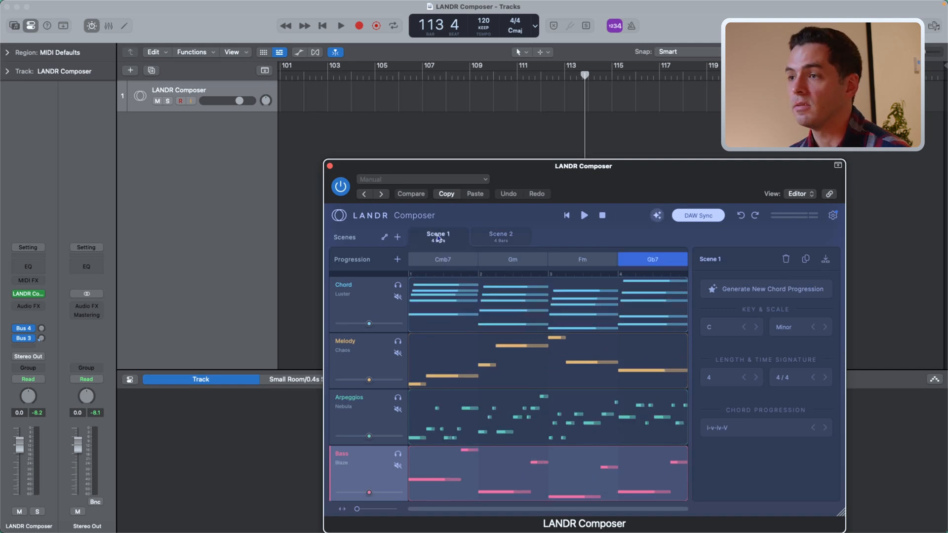
pyautogui.click(499, 236)
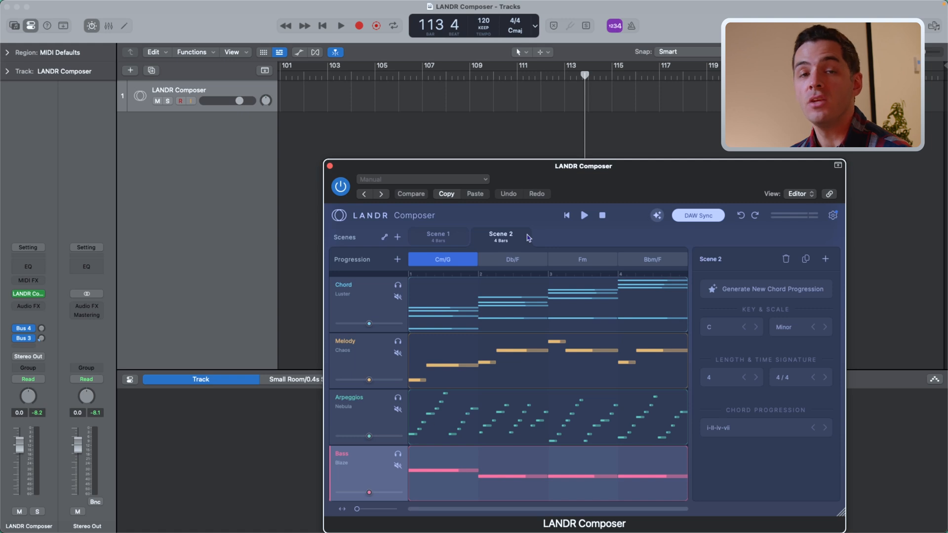
pyautogui.moveTo(607, 236)
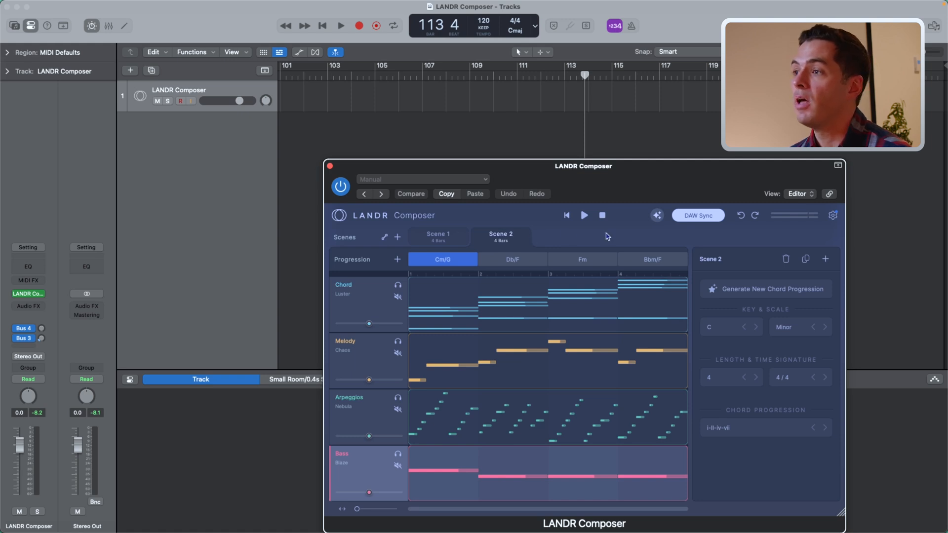
pyautogui.moveTo(739, 216)
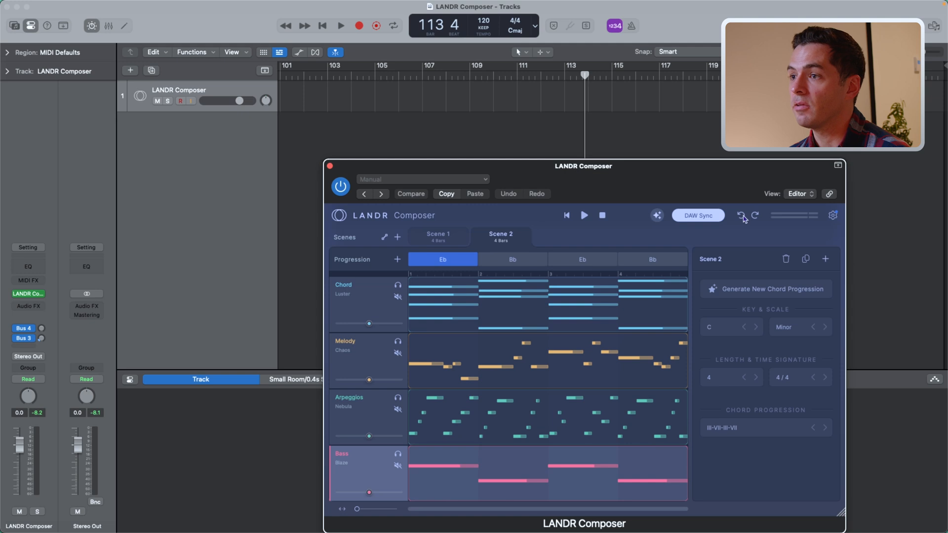
# - Undo the last chord generation, toggle DAW Sync and preview the Scene 1 arrangement
pyautogui.click(436, 236)
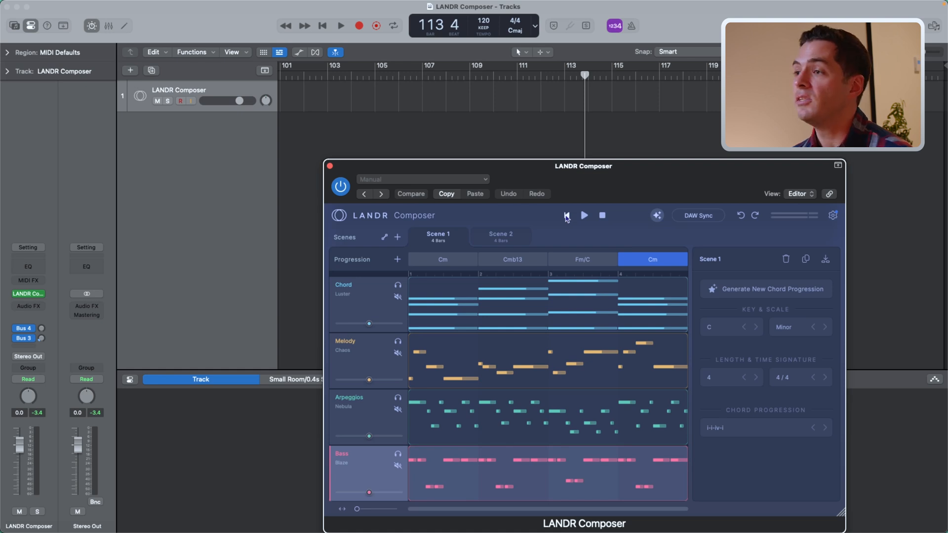
pyautogui.moveTo(697, 216)
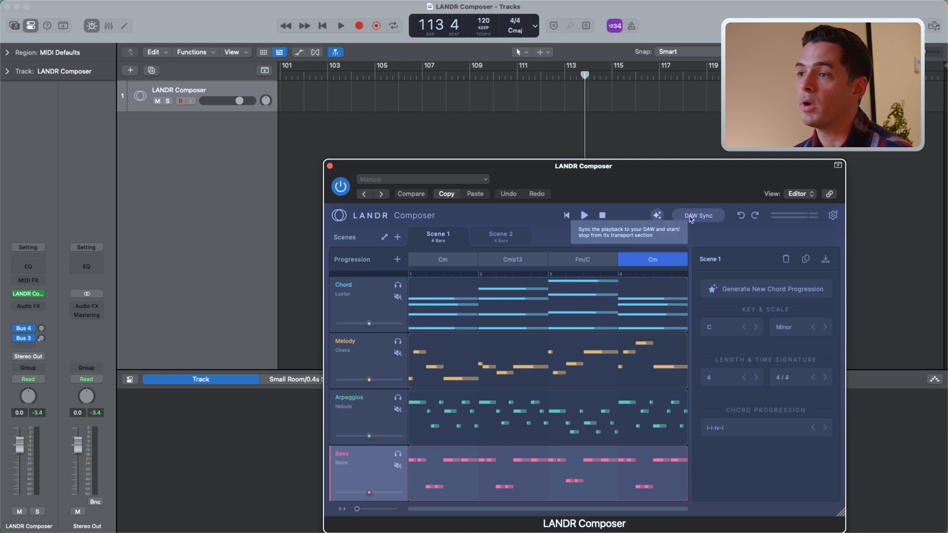
pyautogui.click(512, 259)
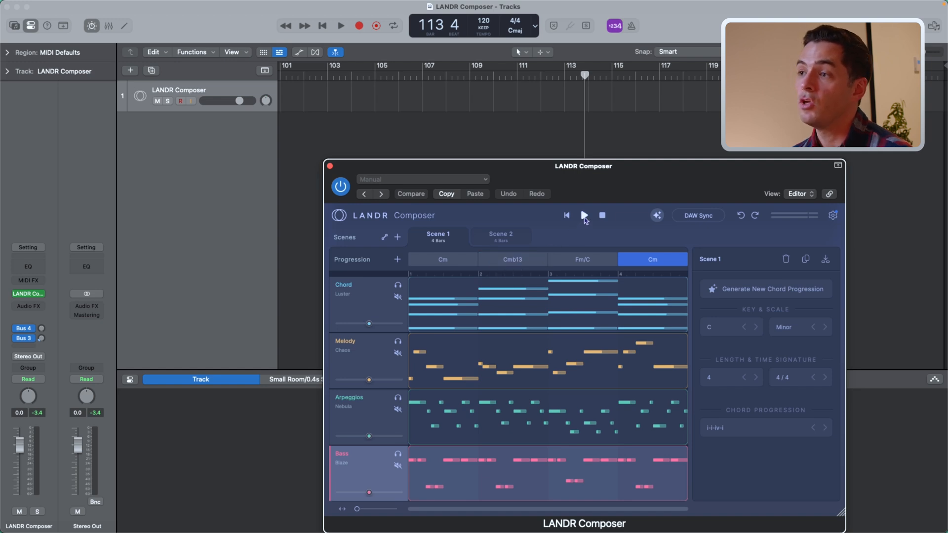
pyautogui.click(583, 215)
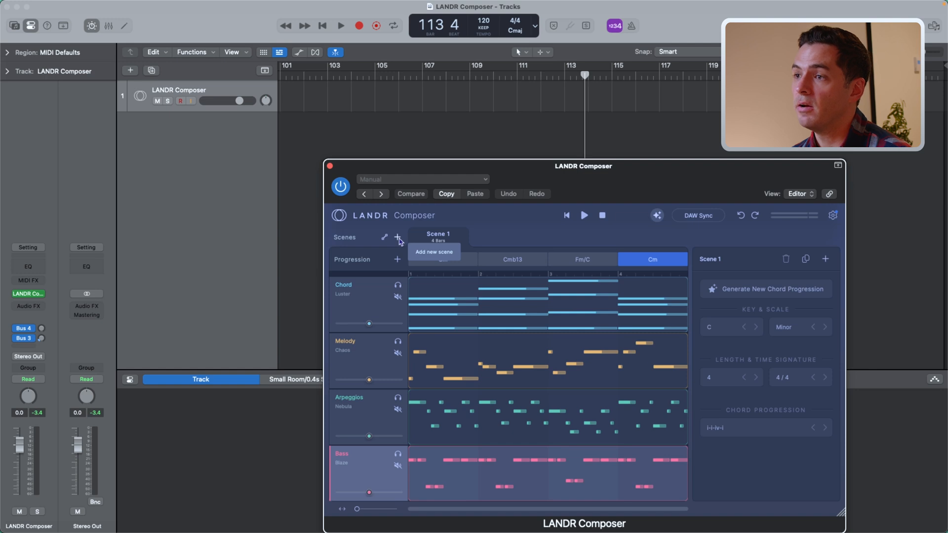
# - Add two new scenes and review the progressions of Scenes 2 and 3
pyautogui.click(398, 236)
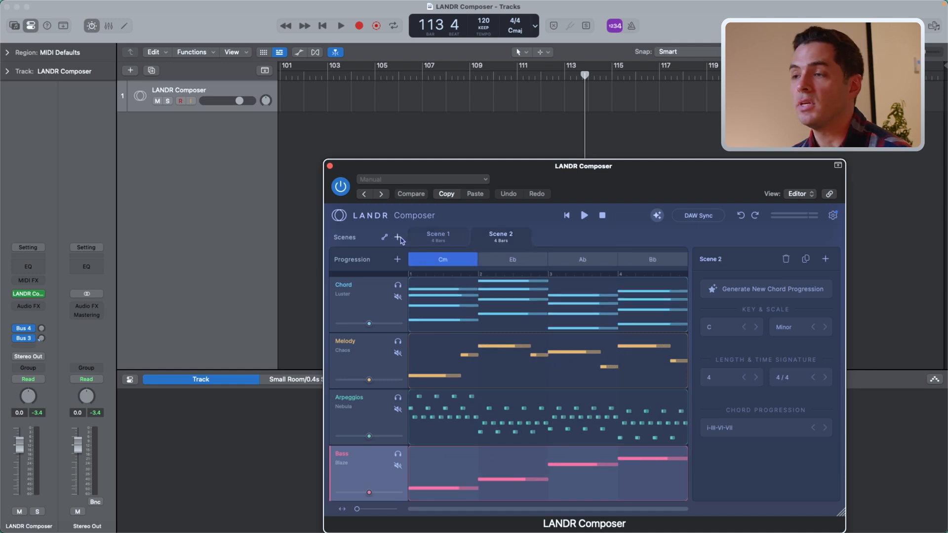
pyautogui.click(398, 238)
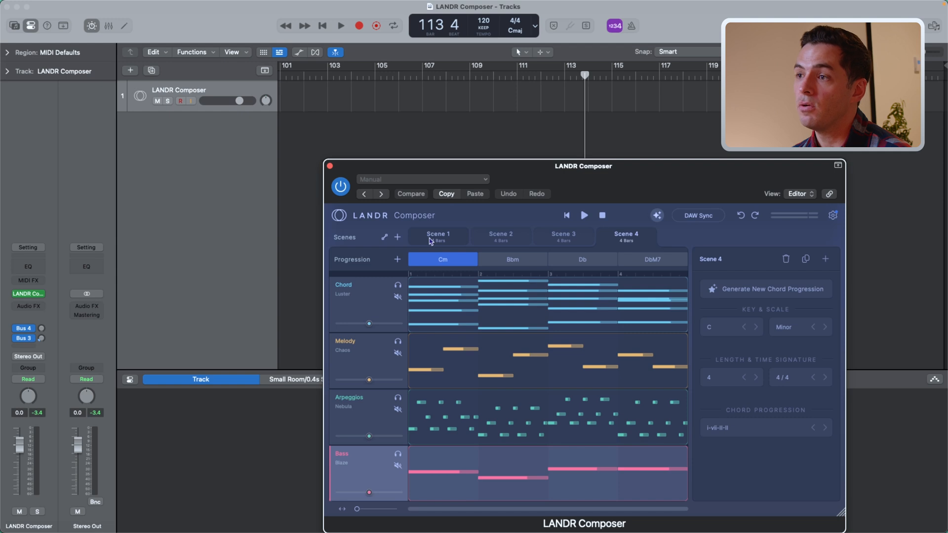
pyautogui.click(501, 236)
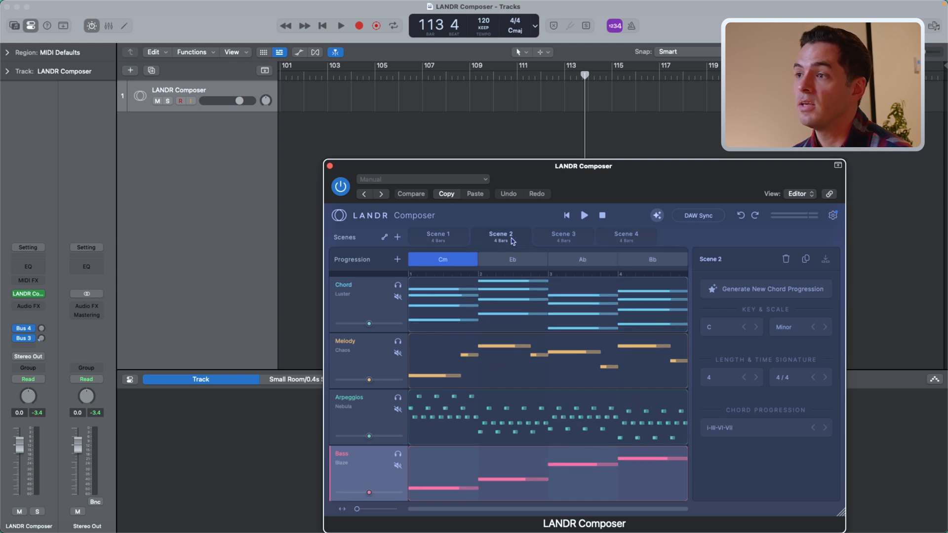
pyautogui.click(562, 236)
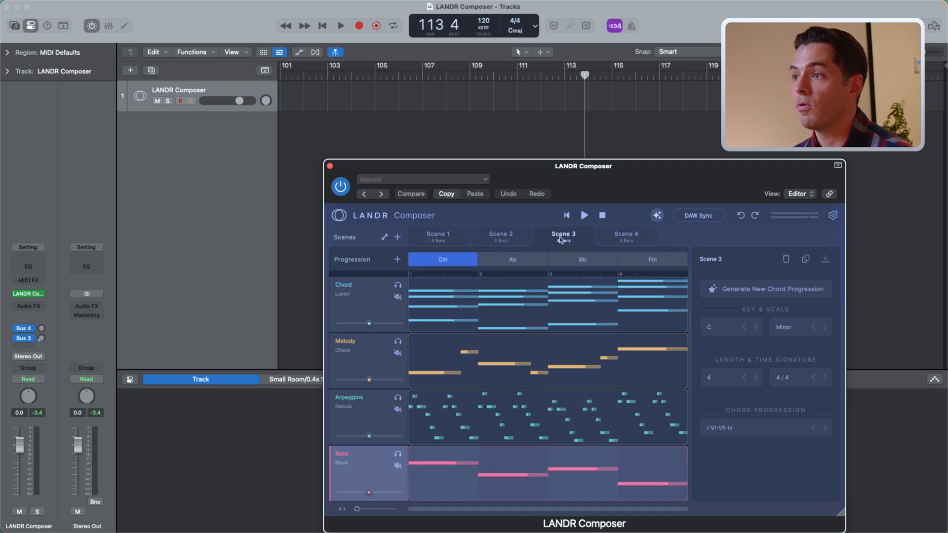
pyautogui.click(438, 236)
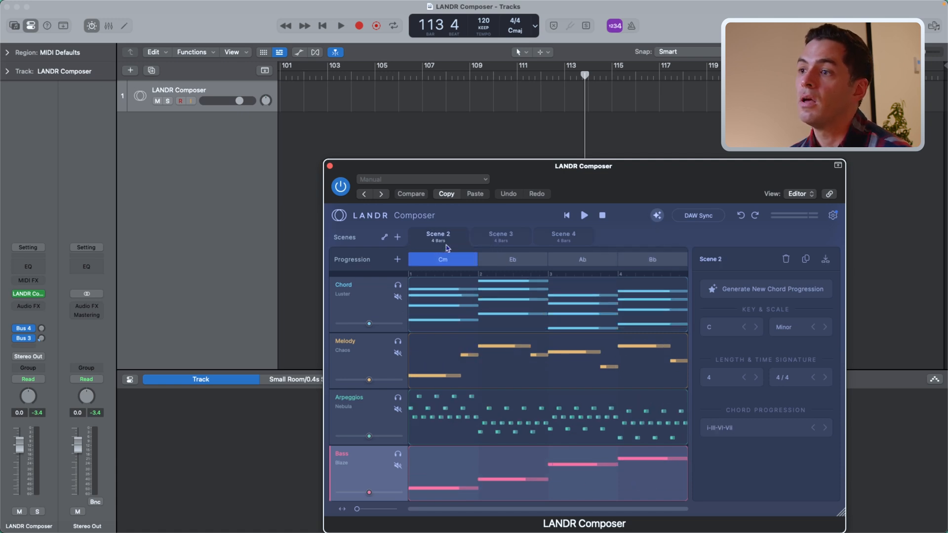
# - Duplicate Scene 3 and view the progressions of Scene 4 and Scene 3
pyautogui.click(437, 236)
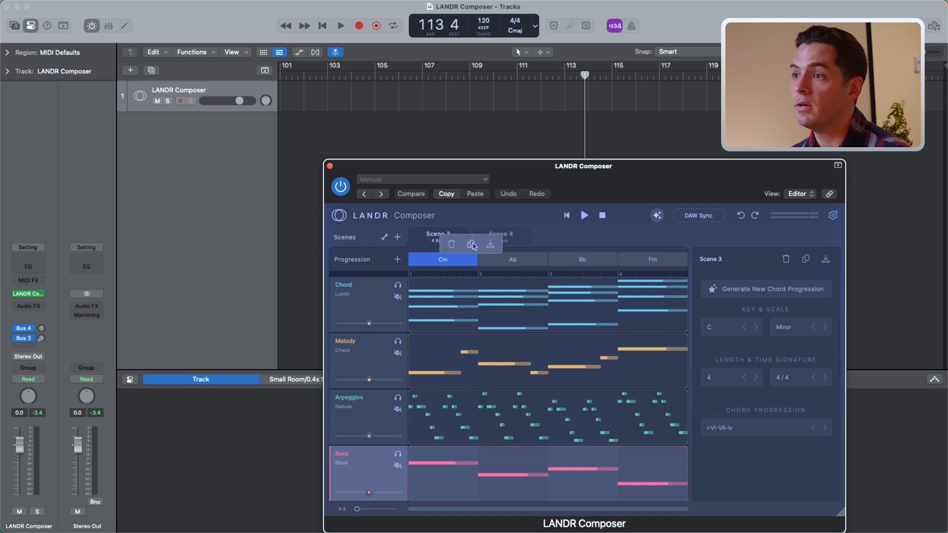
pyautogui.click(472, 245)
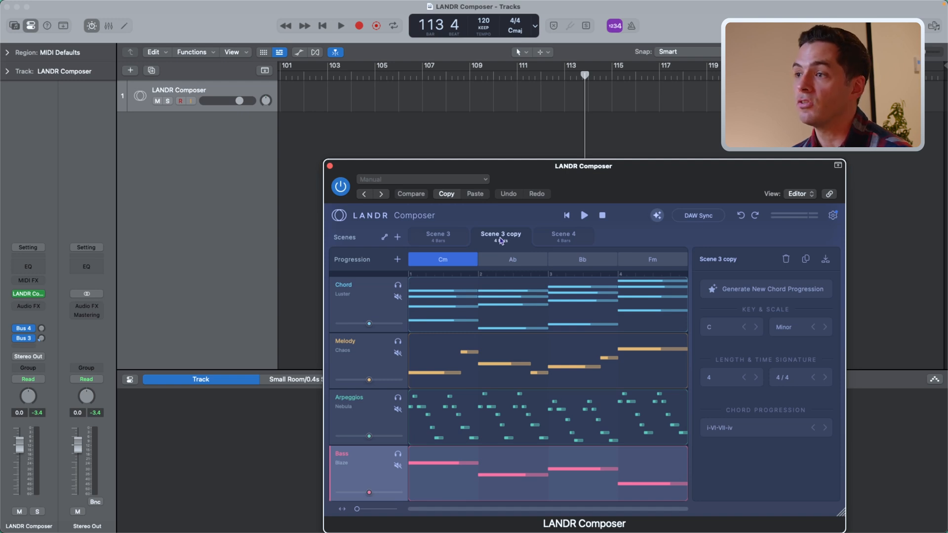
pyautogui.moveTo(547, 244)
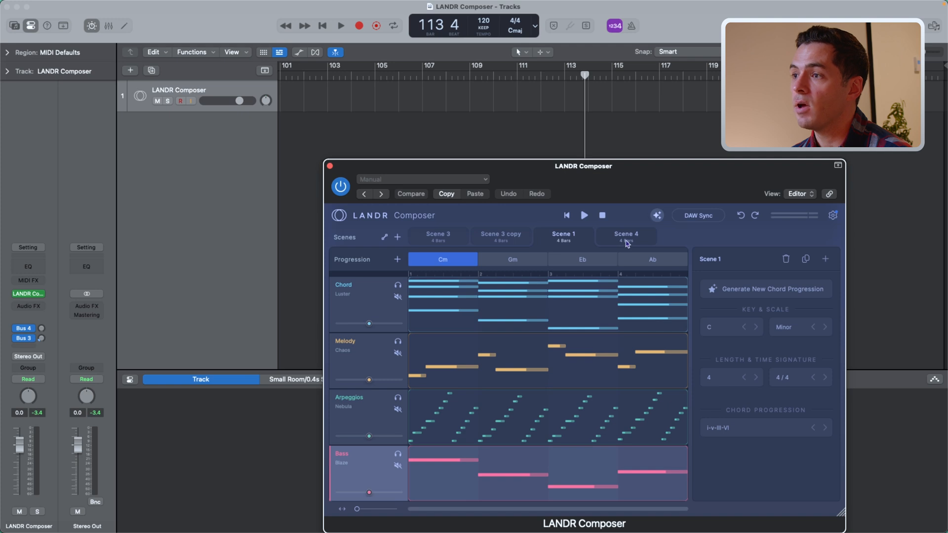
pyautogui.click(610, 235)
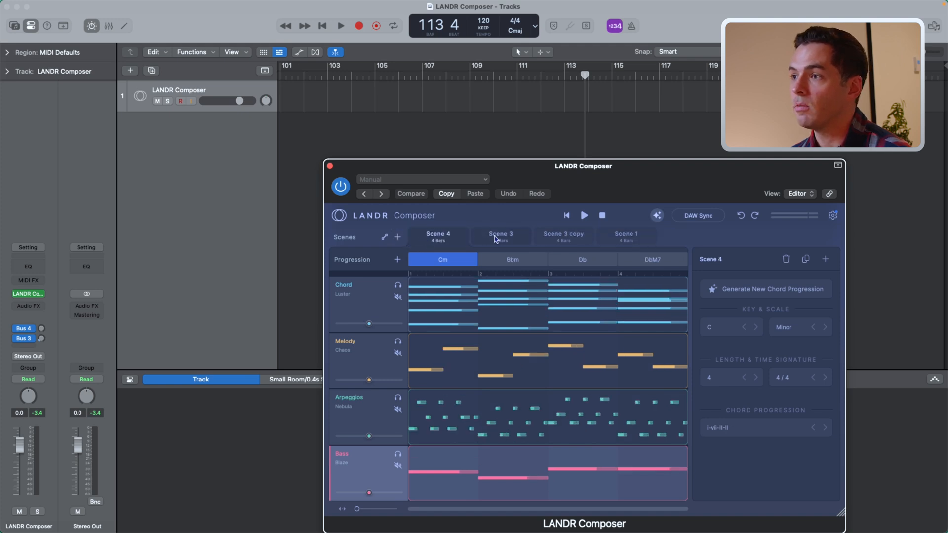
pyautogui.click(626, 236)
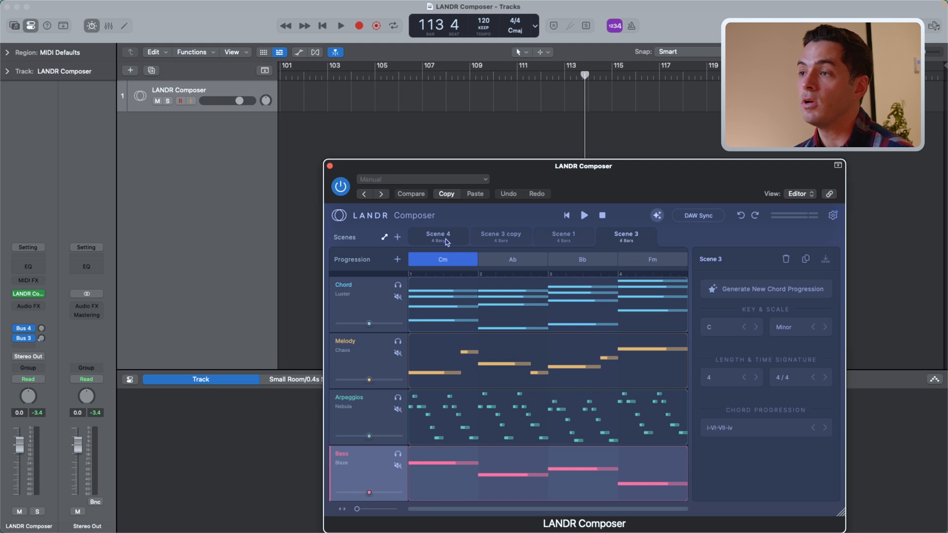
# - Start playback and switch to Scene 4's progression while it plays
pyautogui.click(584, 216)
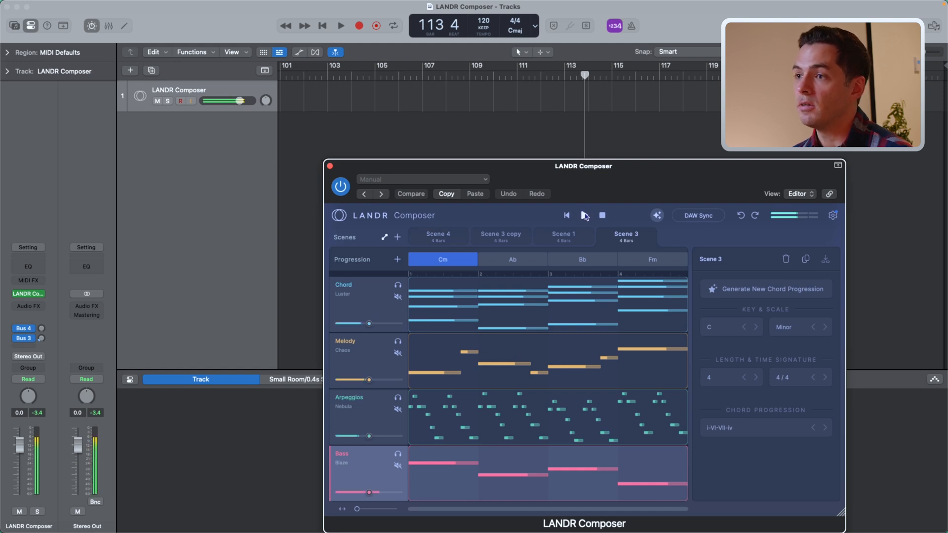
pyautogui.click(438, 236)
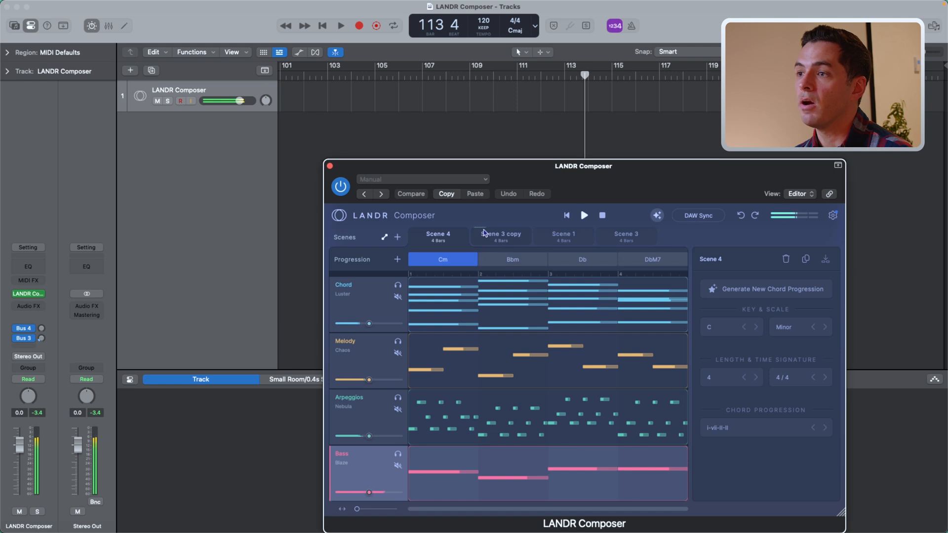
pyautogui.moveTo(504, 232)
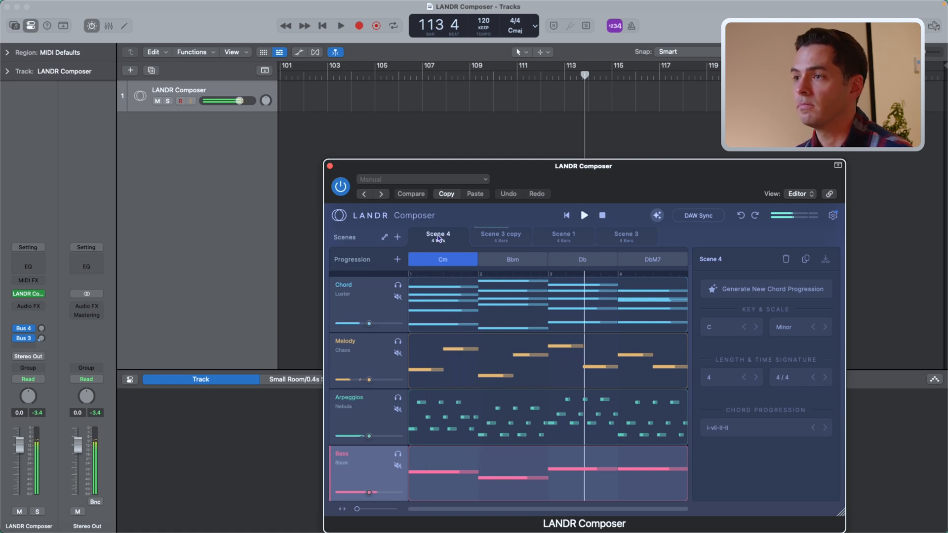
pyautogui.click(500, 236)
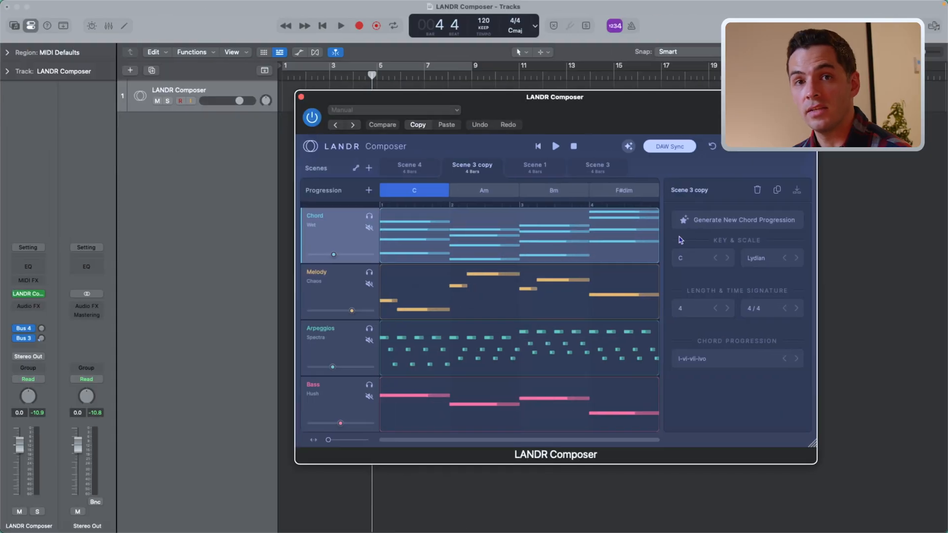
pyautogui.moveTo(723, 181)
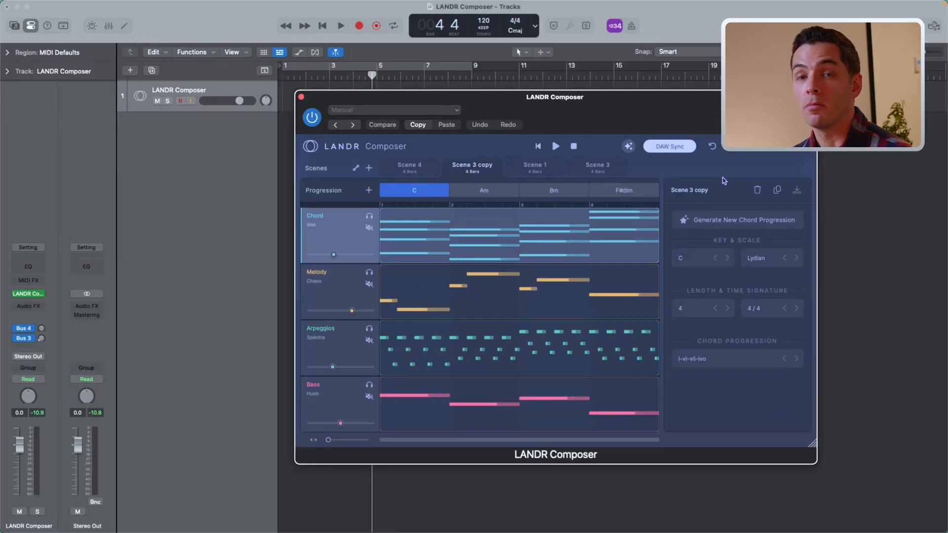
# - In Key & Scale, switch Scene 3 copy's scale to Minor and back to Lydian
pyautogui.click(623, 190)
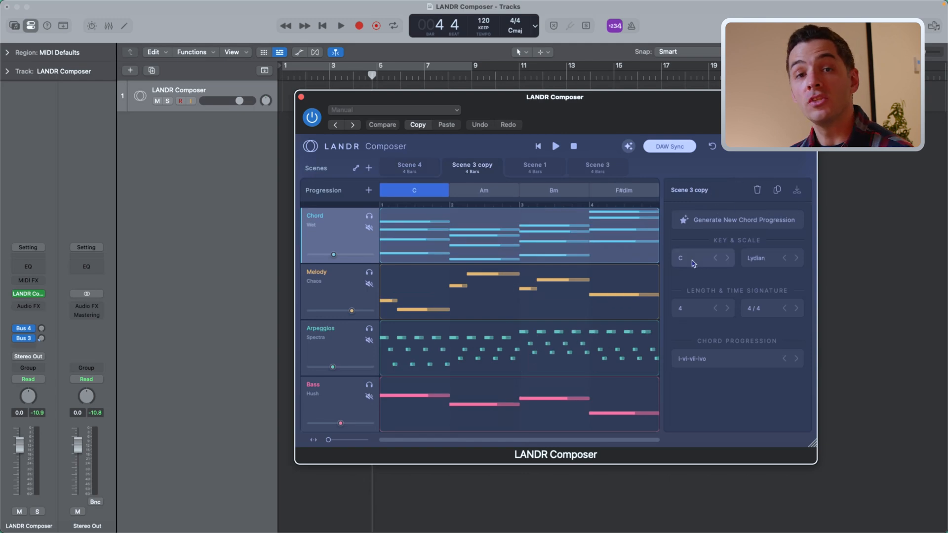
pyautogui.click(693, 258)
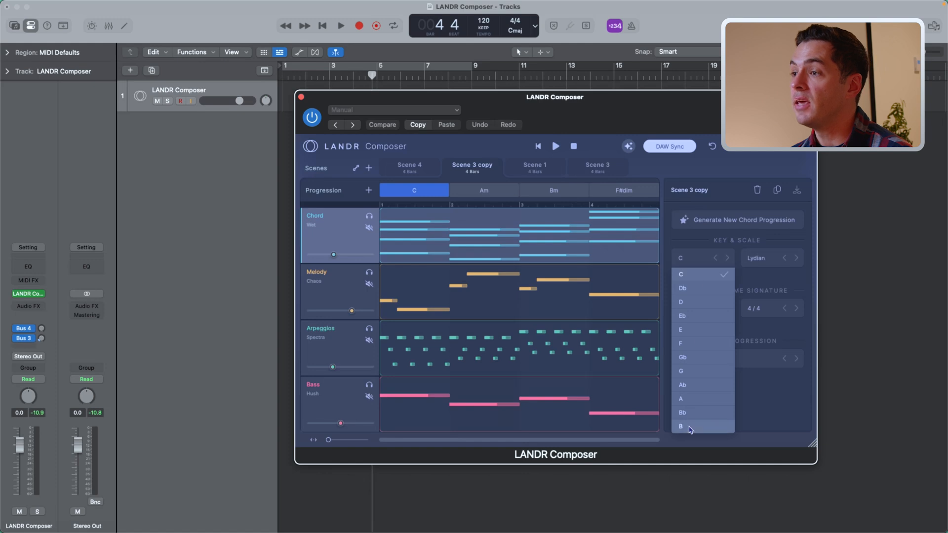
pyautogui.click(757, 258)
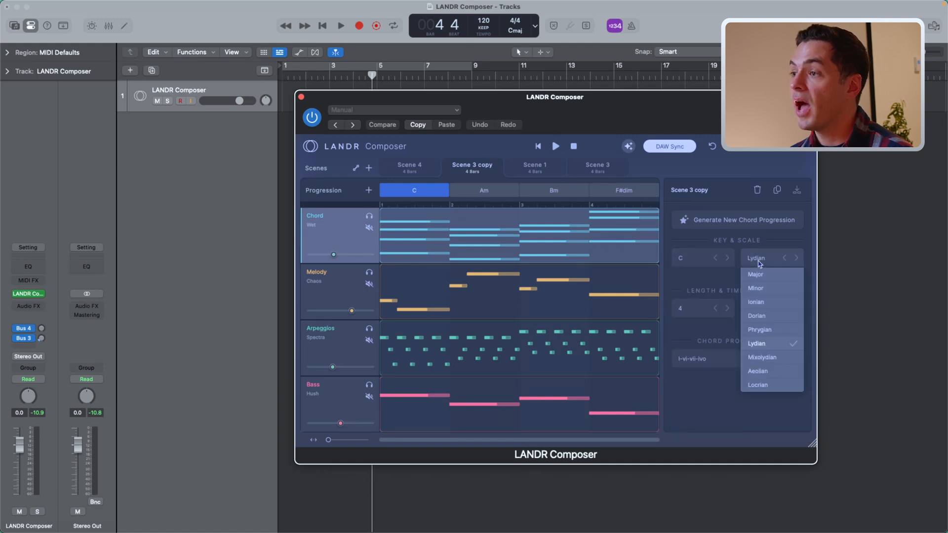
pyautogui.click(756, 288)
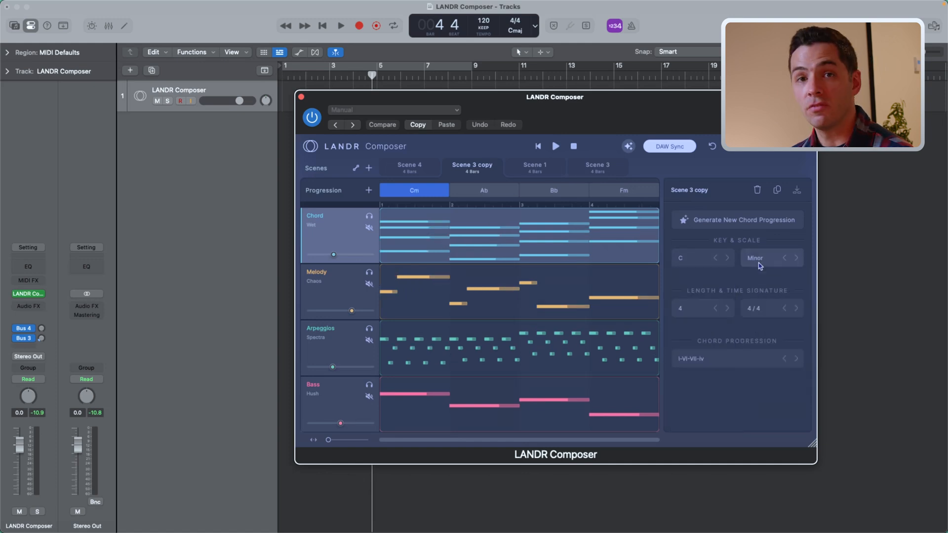
pyautogui.click(771, 258)
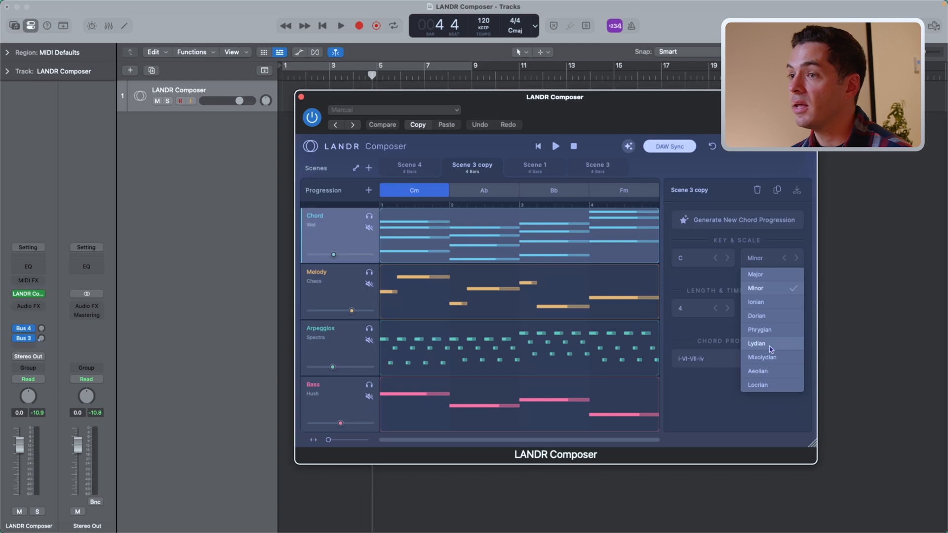
pyautogui.click(756, 342)
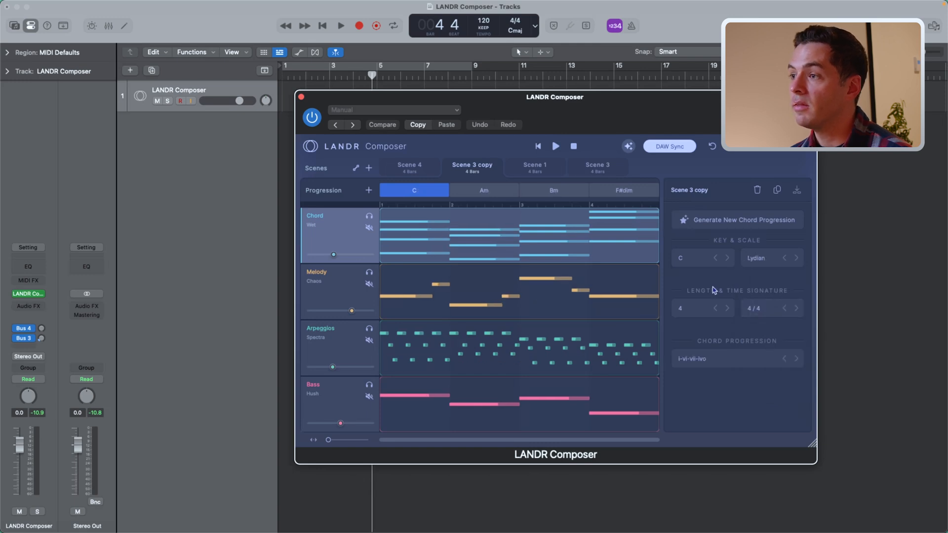
pyautogui.moveTo(700, 295)
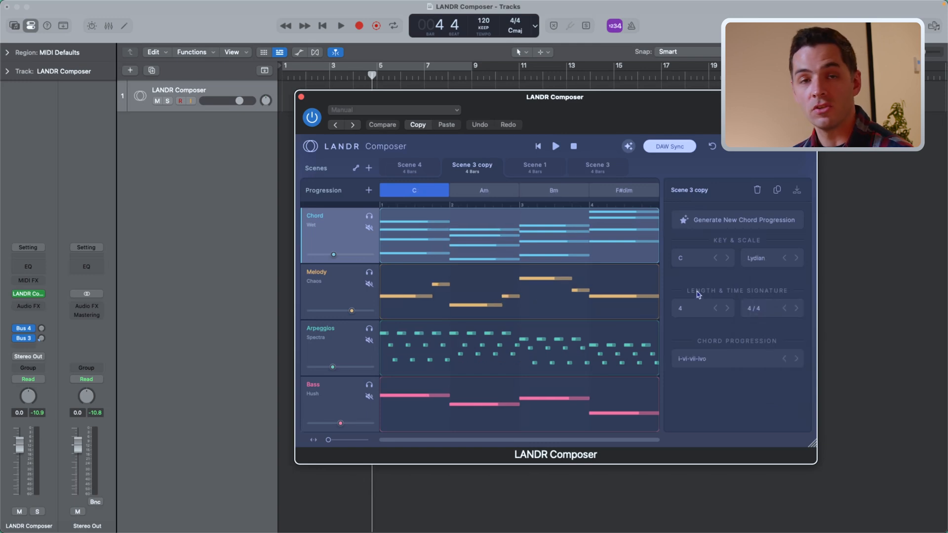
# - Check the time signature list and keep it at 4/4
pyautogui.click(681, 308)
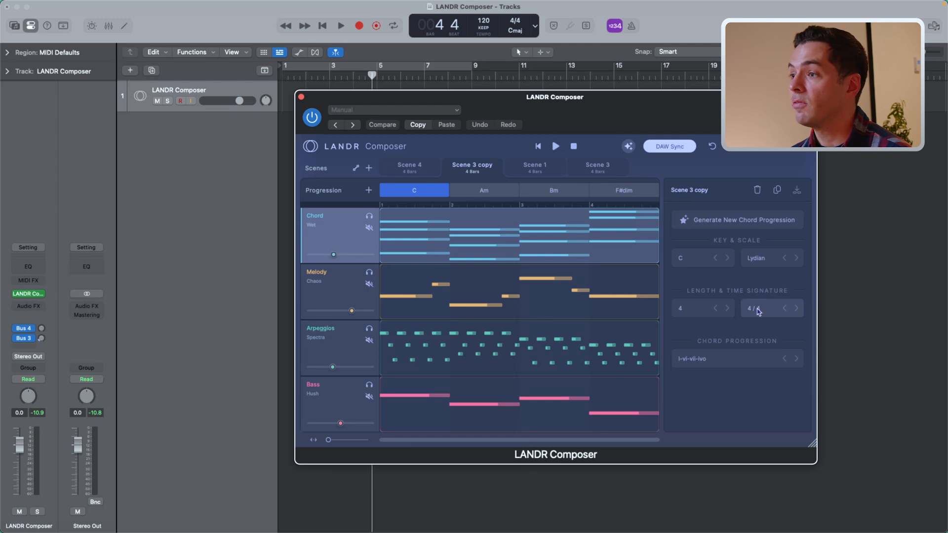
pyautogui.click(755, 308)
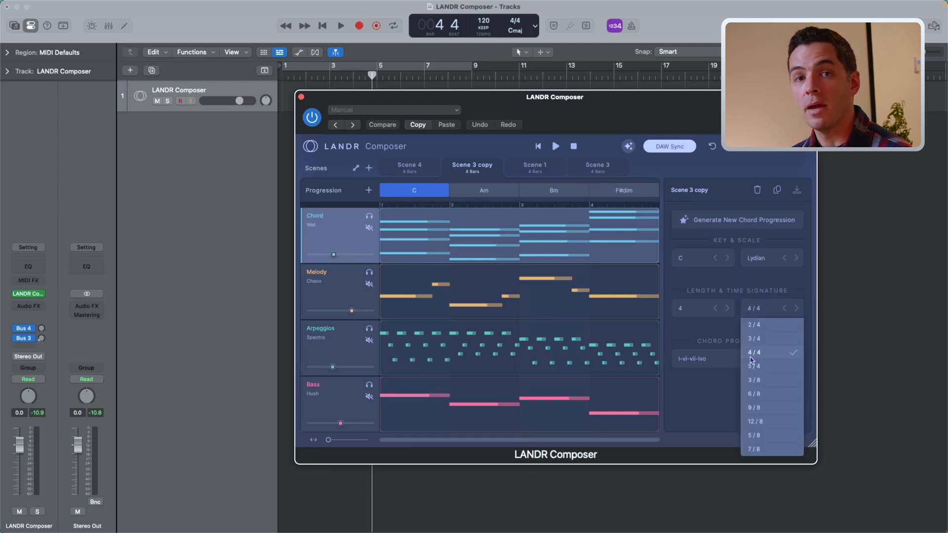
pyautogui.click(752, 351)
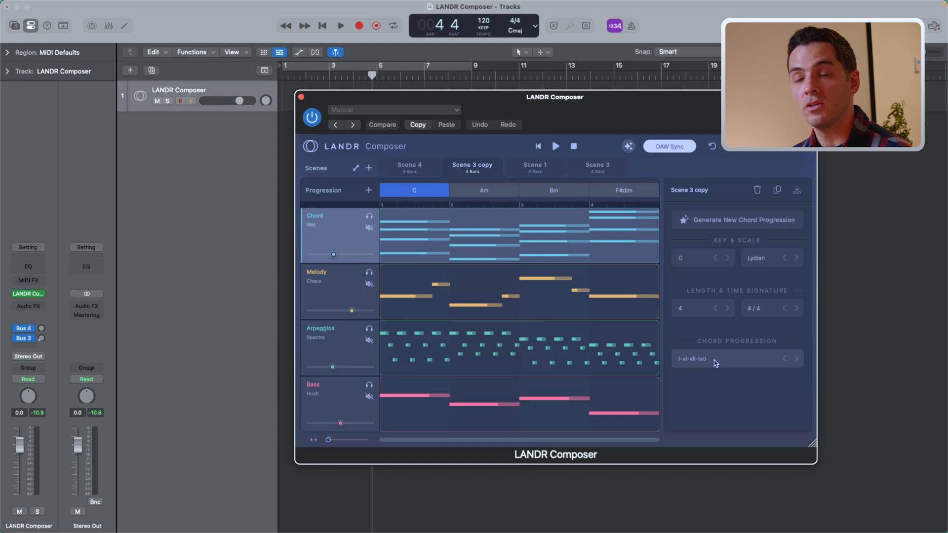
# - Browse the progression library through Major, Uplifting and Epic categories
pyautogui.click(713, 359)
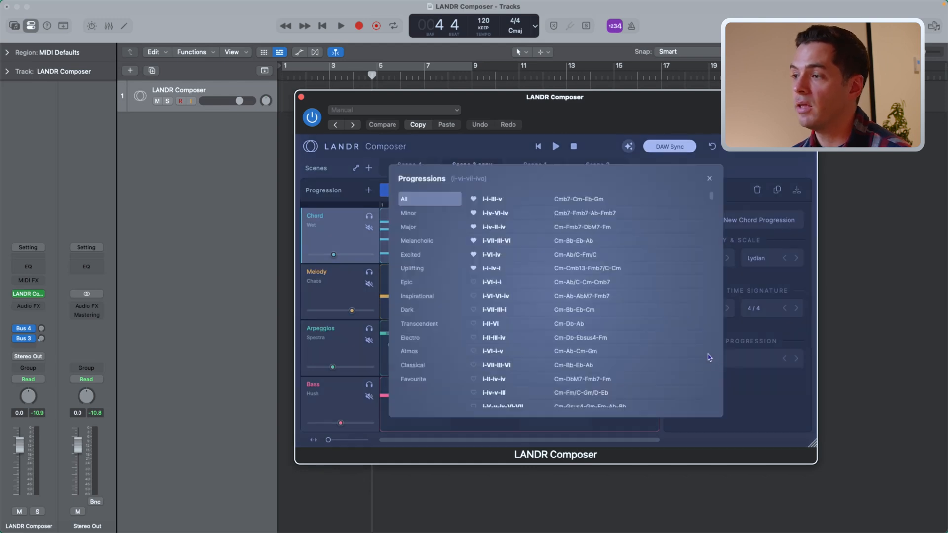
pyautogui.scroll(-3)
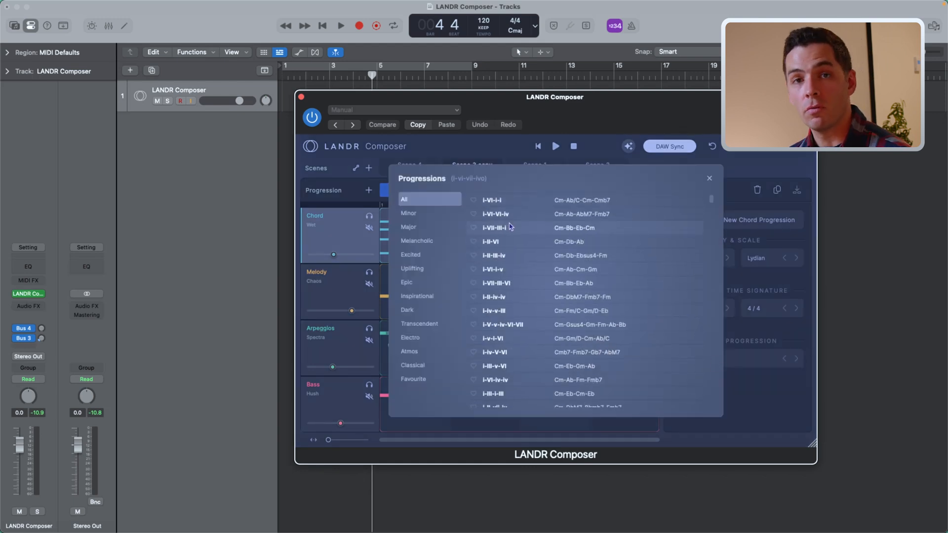
pyautogui.click(409, 227)
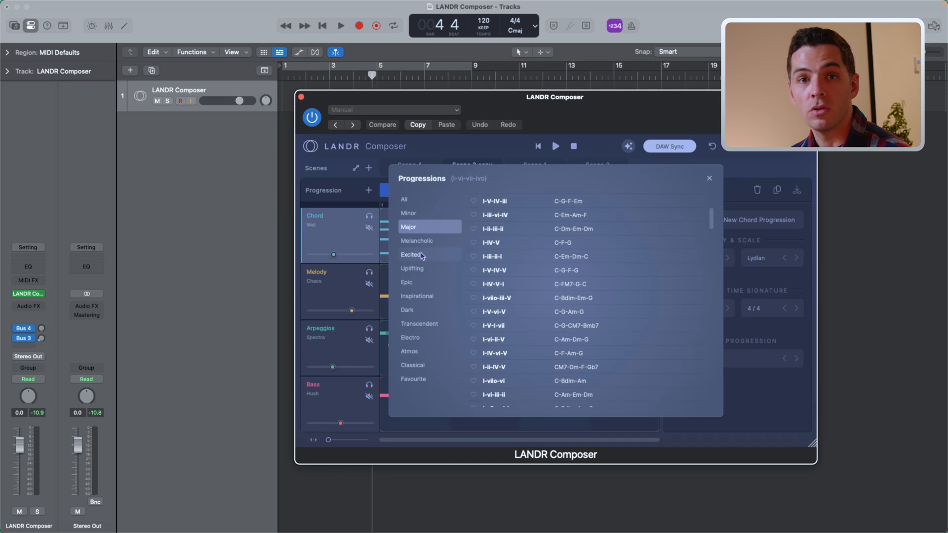
pyautogui.click(412, 269)
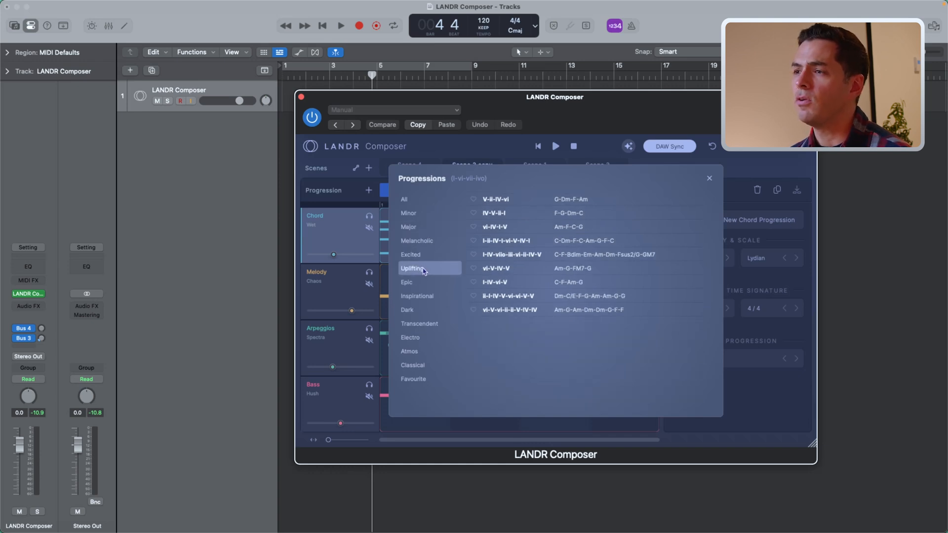
pyautogui.click(407, 283)
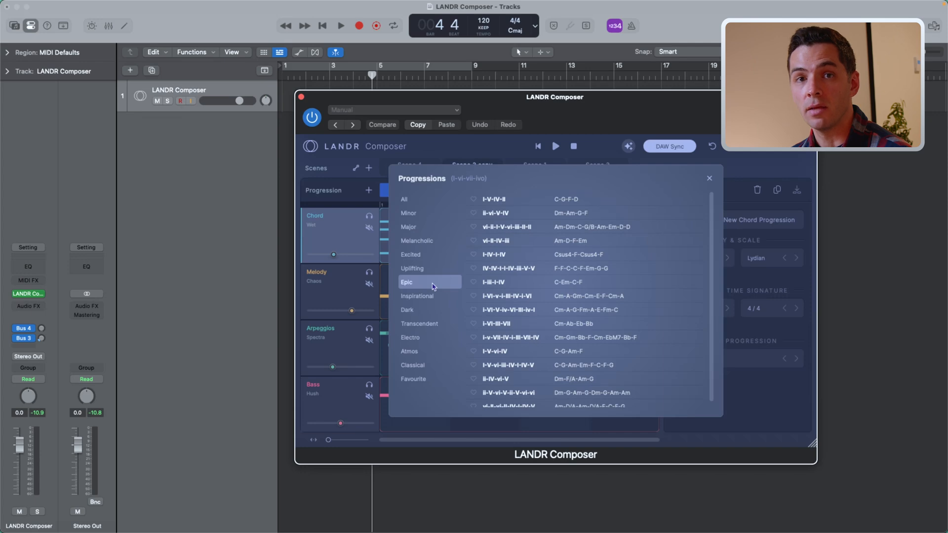
pyautogui.moveTo(472, 200)
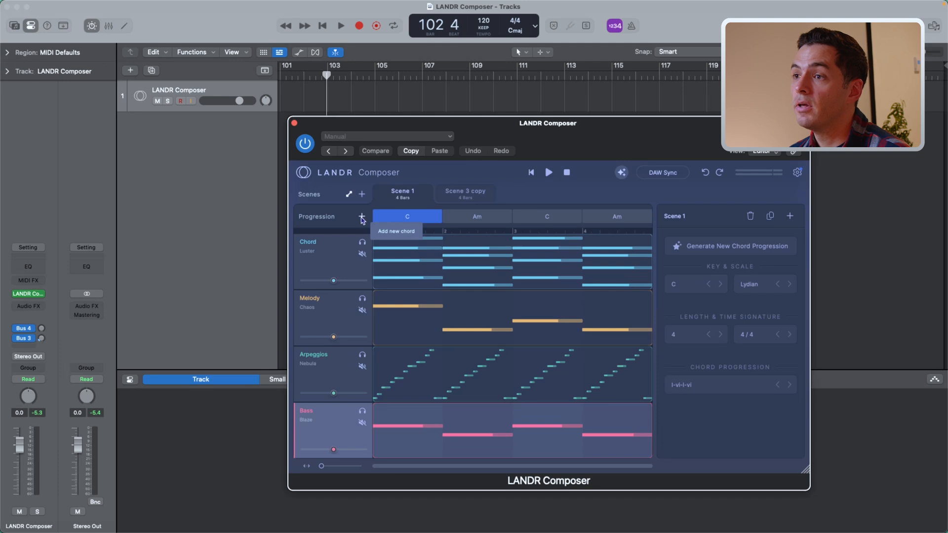
# - Add a fifth chord to Scene 1's progression and bring it into place among the bars
pyautogui.click(361, 216)
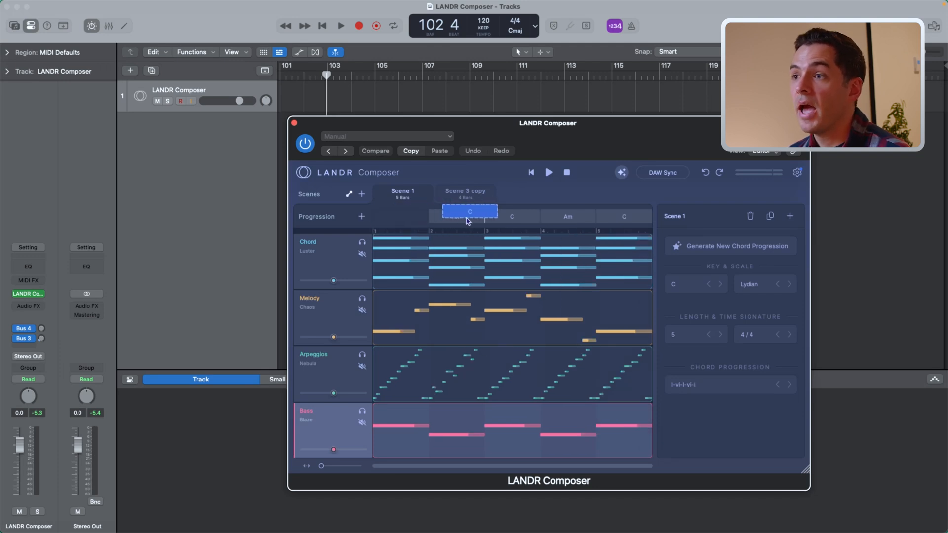
pyautogui.click(456, 217)
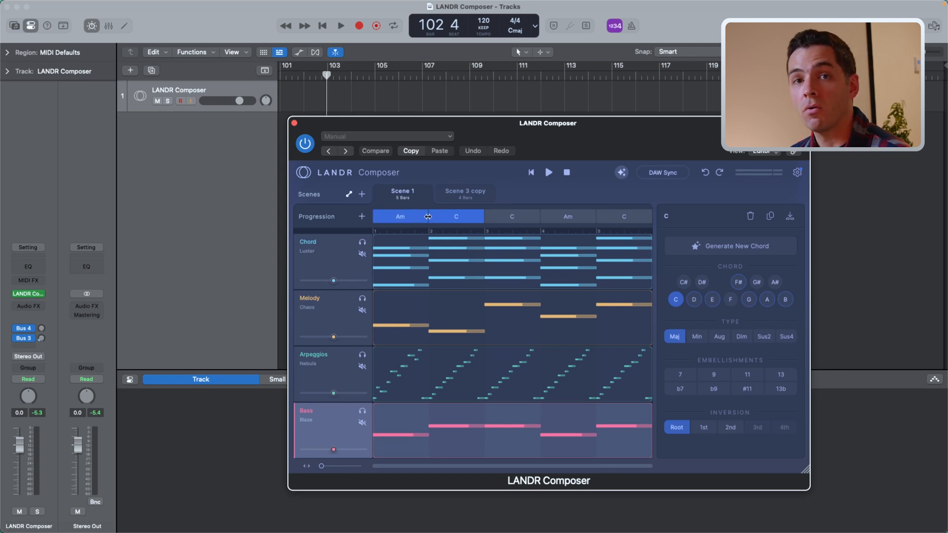
pyautogui.click(399, 216)
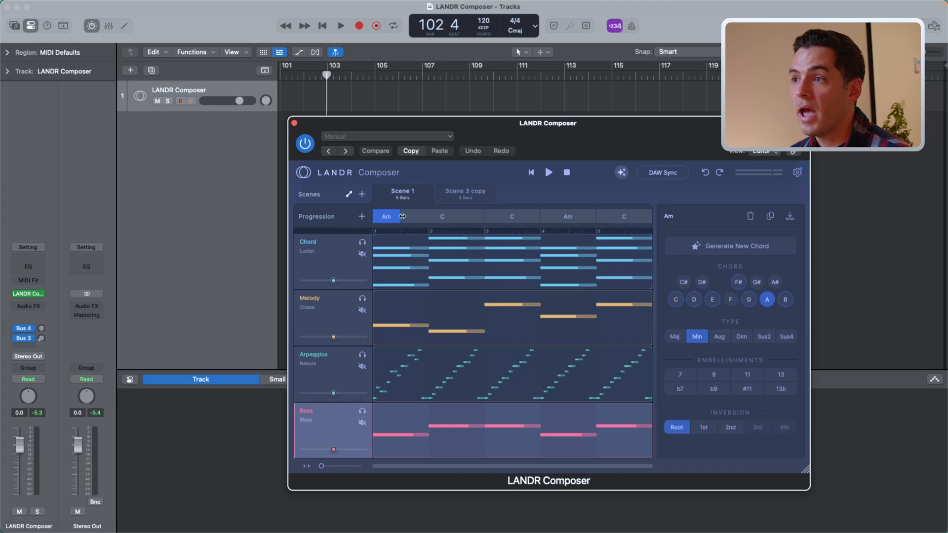
pyautogui.click(567, 217)
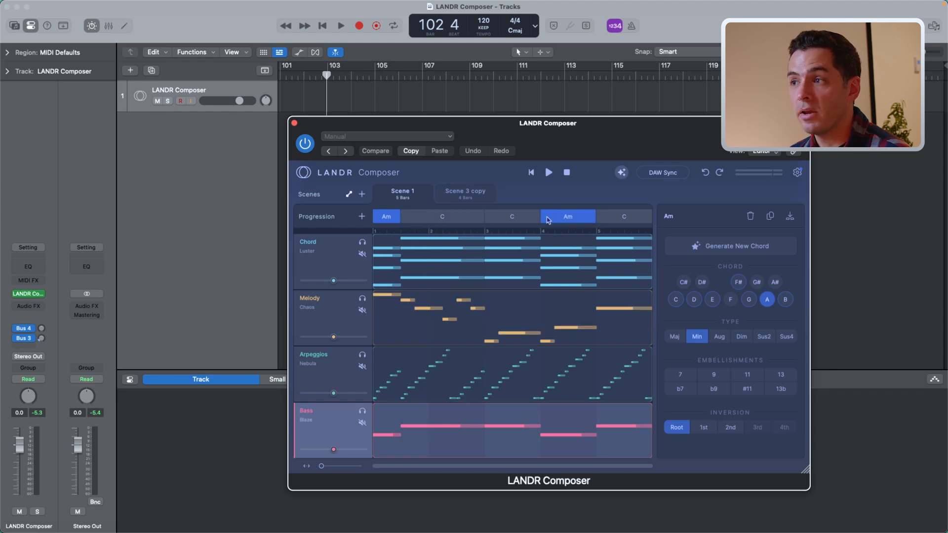
# - Reorder the chord blocks so the progression reads Am, C, C, C, Am
pyautogui.click(565, 216)
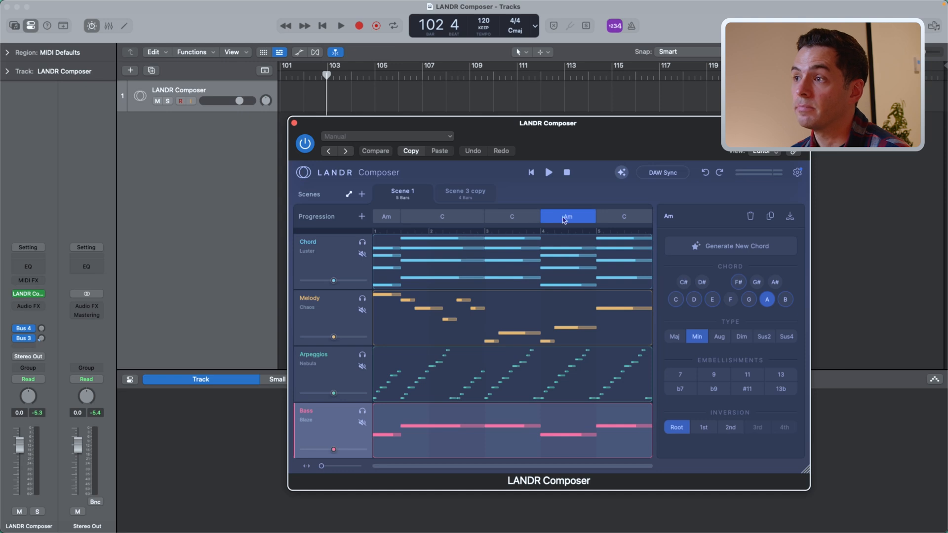
pyautogui.click(400, 216)
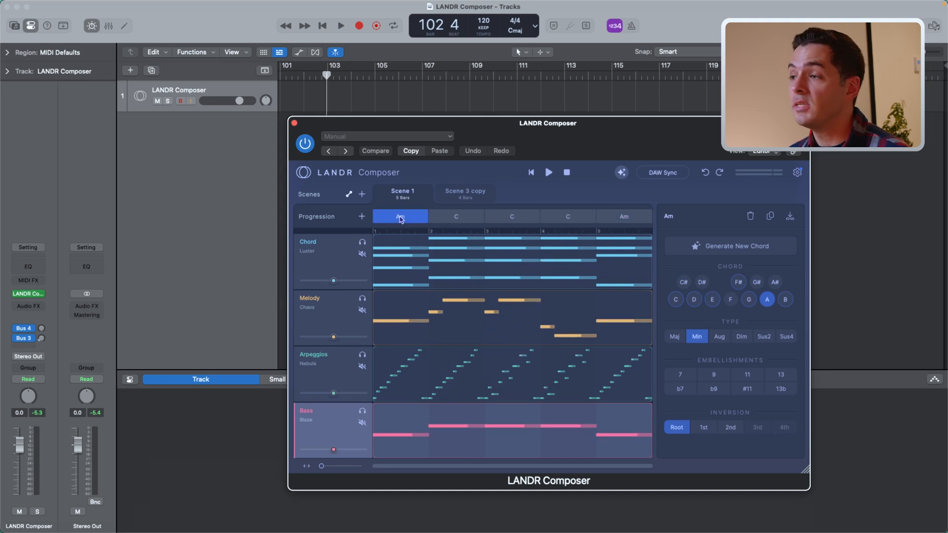
pyautogui.click(456, 217)
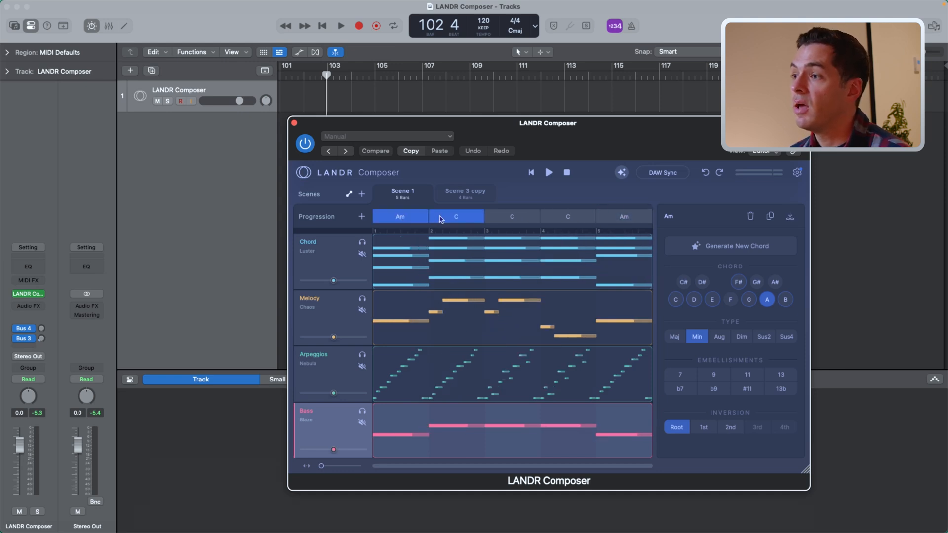
pyautogui.click(511, 216)
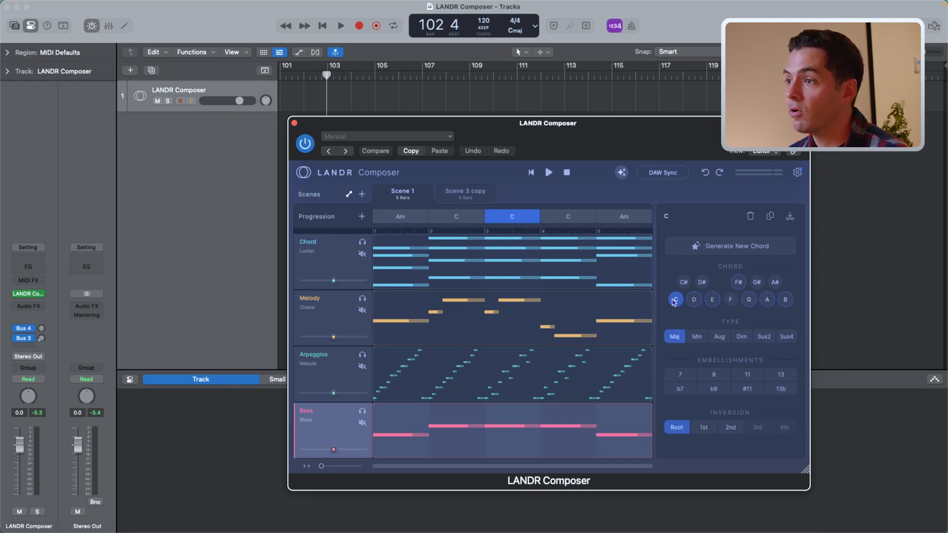
# - Make the third-bar C chord minor with 7th, 9th and 11th extensions in second inversion (CmP11M9M7/G)
pyautogui.click(696, 336)
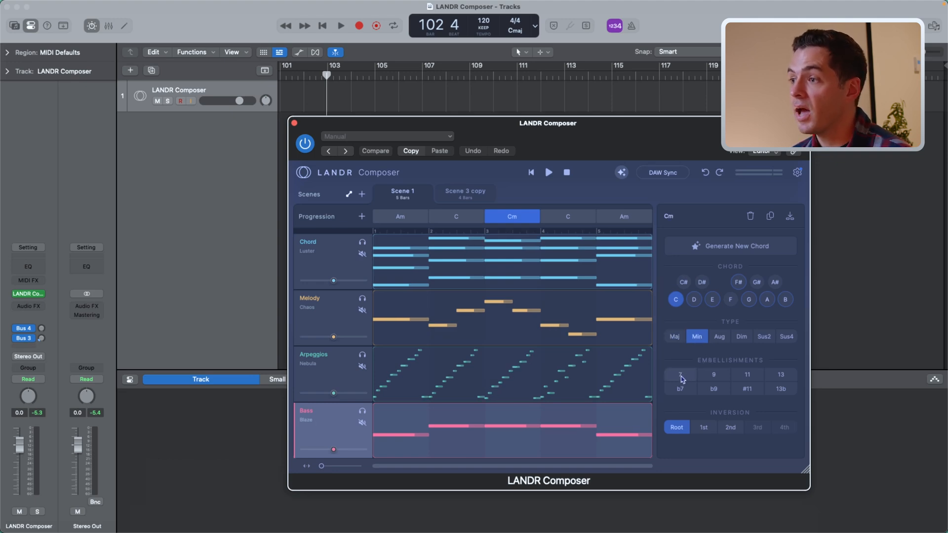
pyautogui.click(747, 375)
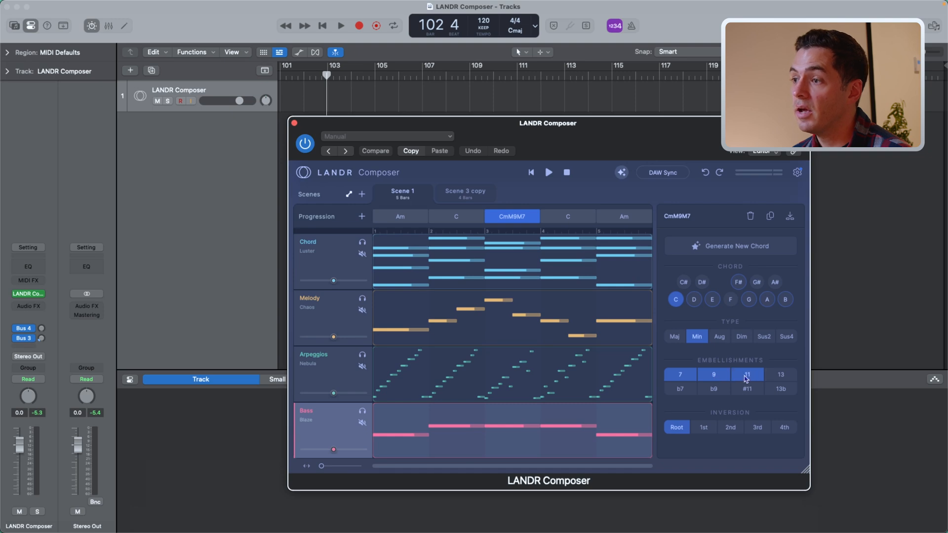
pyautogui.click(746, 375)
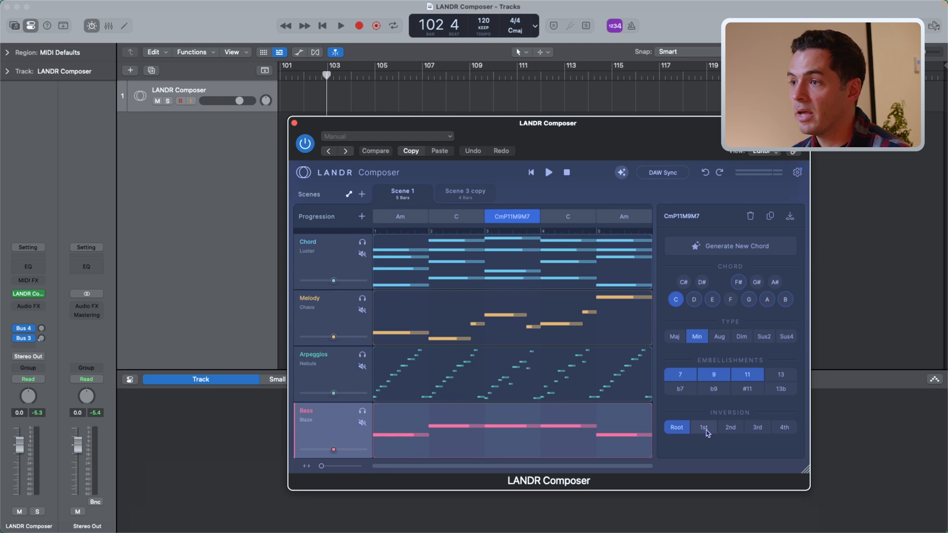
pyautogui.click(730, 427)
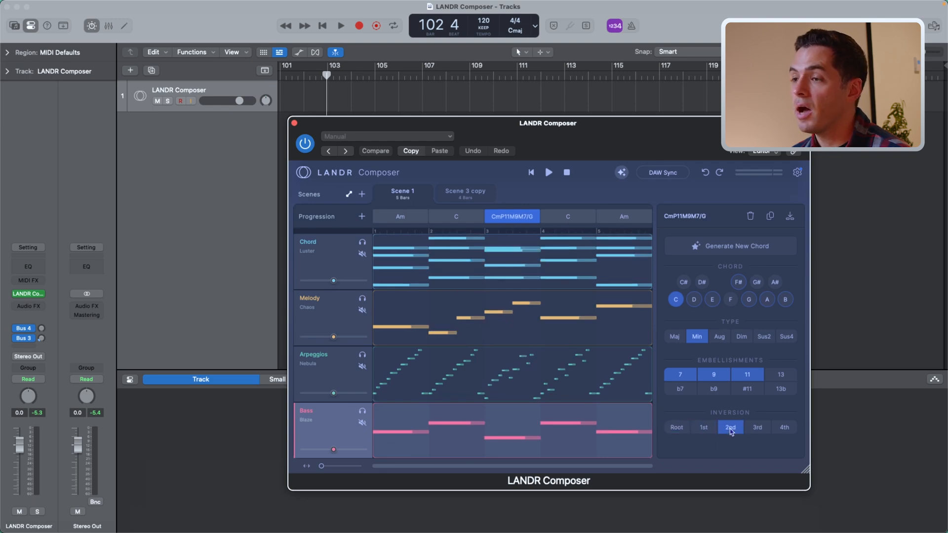
pyautogui.moveTo(586, 359)
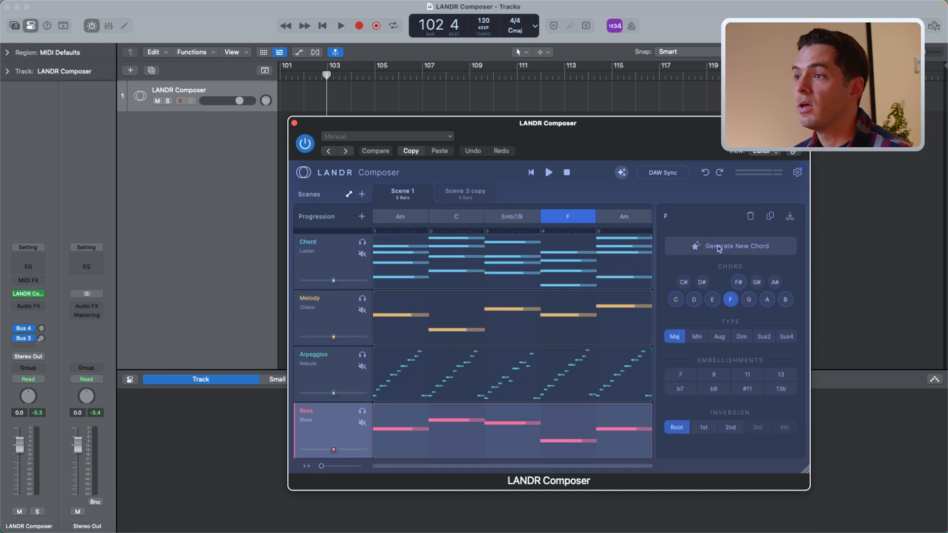
# - Generate replacement chords giving Am, C, Emb7/B, Em, Am and play the progression back
pyautogui.click(766, 299)
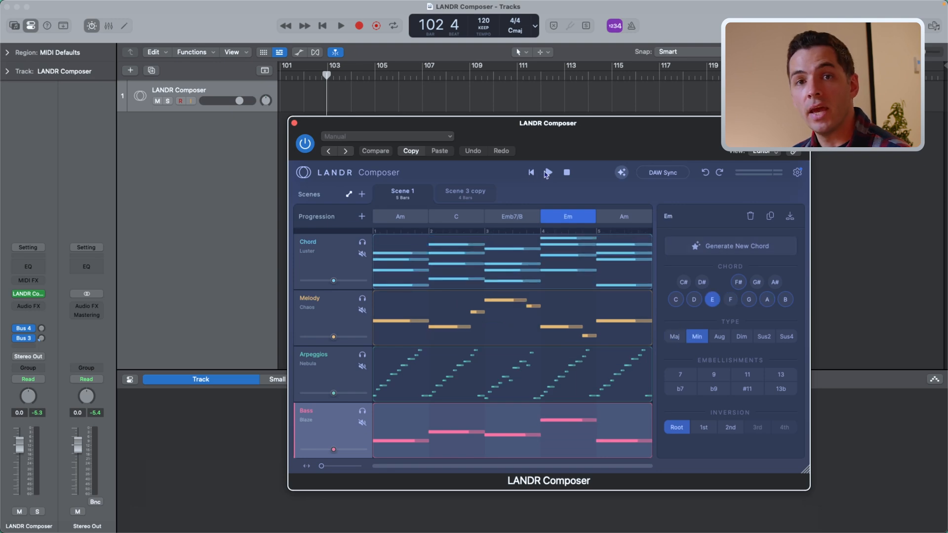
pyautogui.click(739, 282)
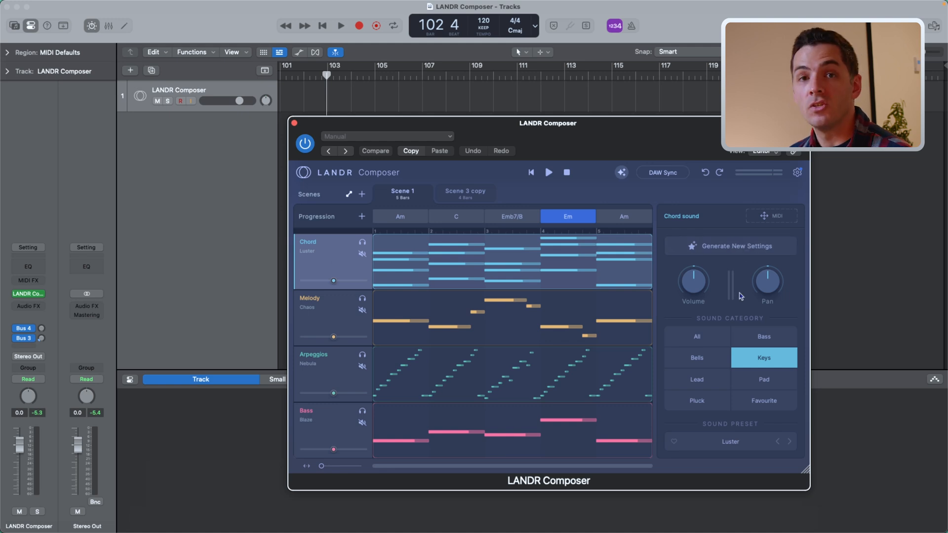
pyautogui.moveTo(265, 259)
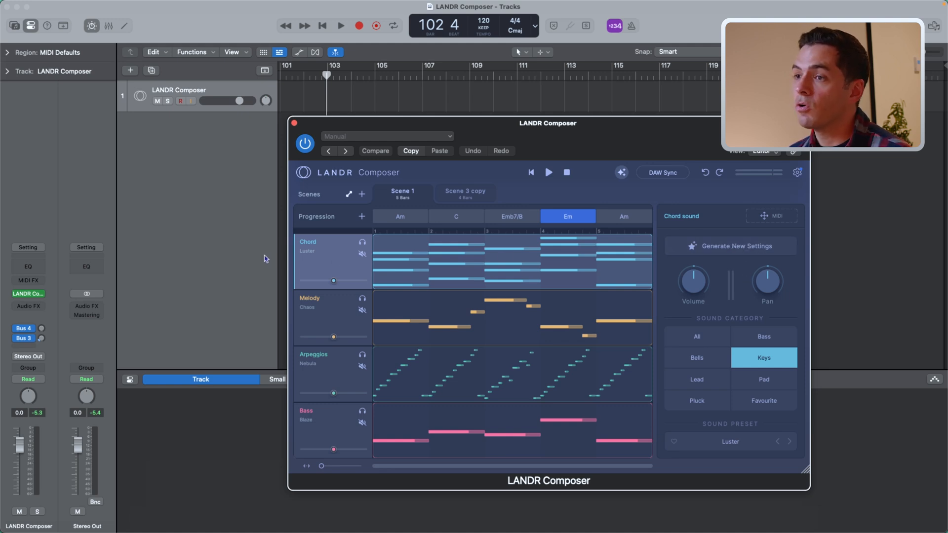
pyautogui.moveTo(729, 245)
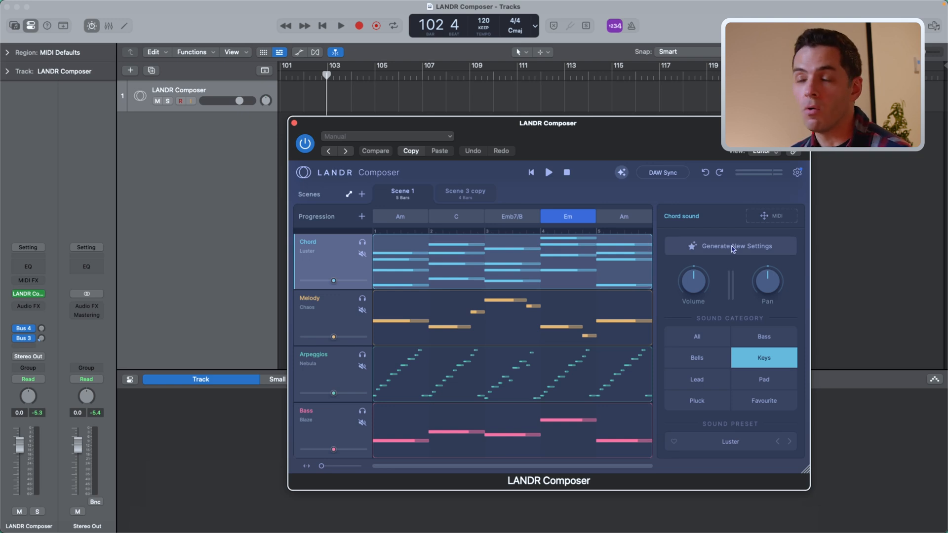
# - Regenerate the chord track's sound several times until it lands on Wet, then show the bass sound list
pyautogui.click(696, 400)
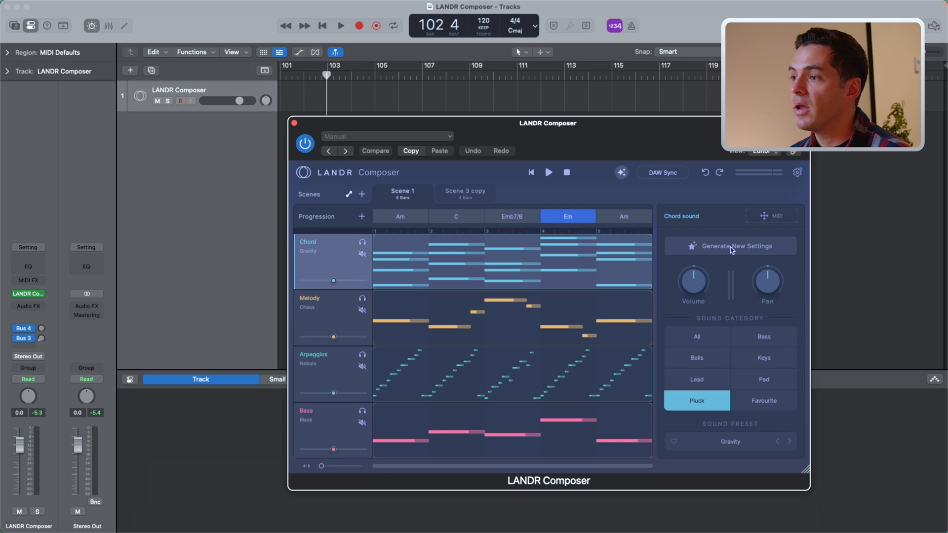
pyautogui.click(764, 357)
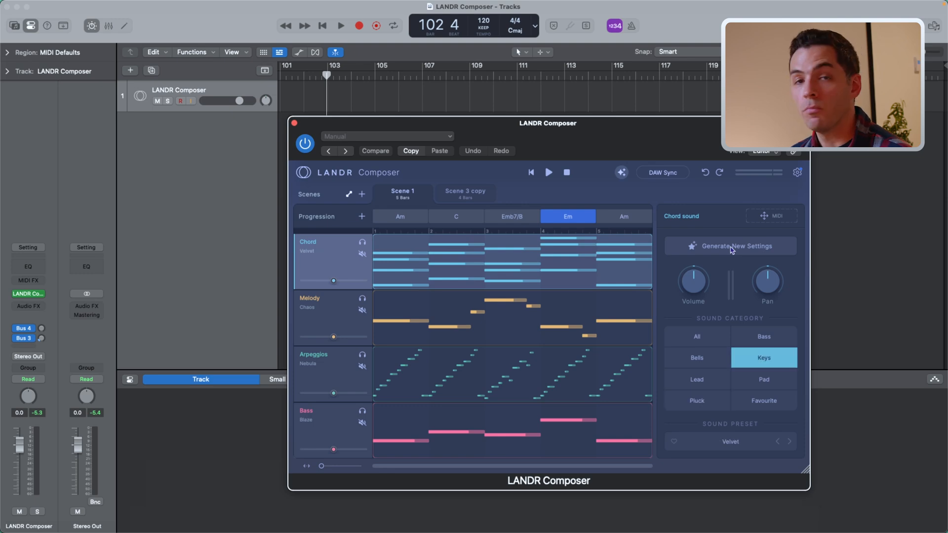
pyautogui.click(763, 379)
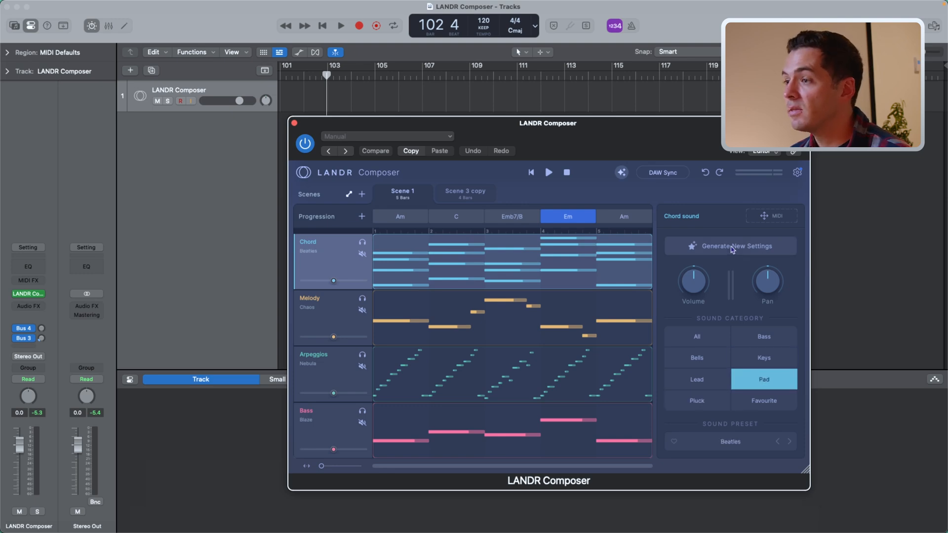
pyautogui.click(697, 400)
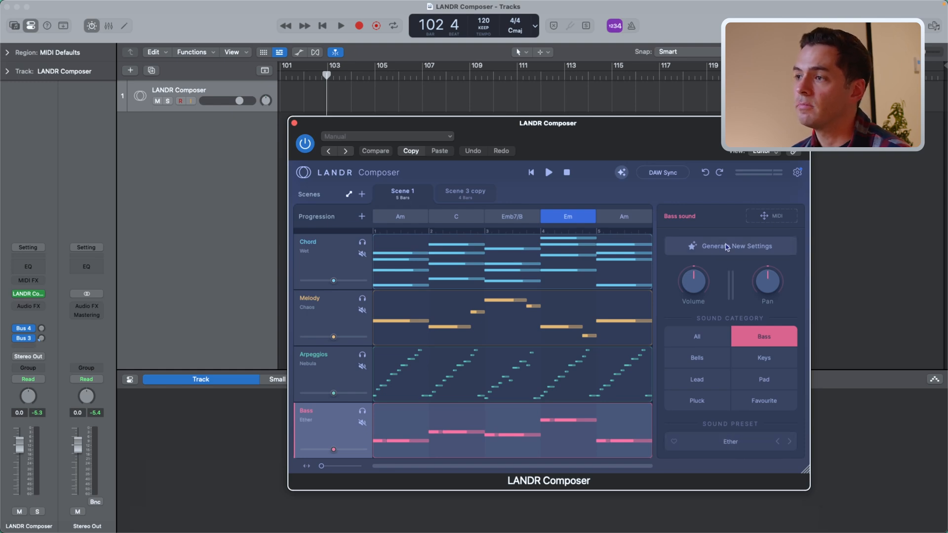
pyautogui.click(729, 246)
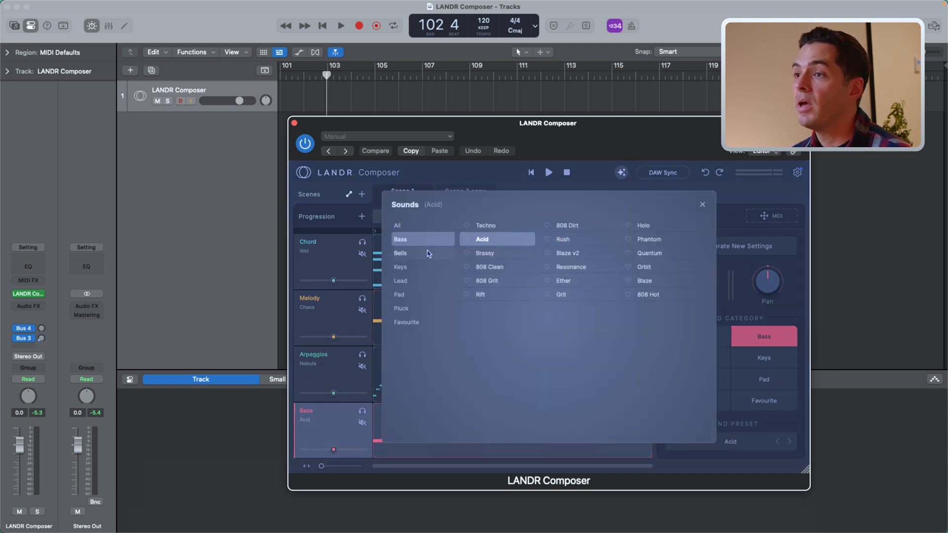
# - Give the Arpeggios track the Water keys sound and solo it
pyautogui.click(490, 267)
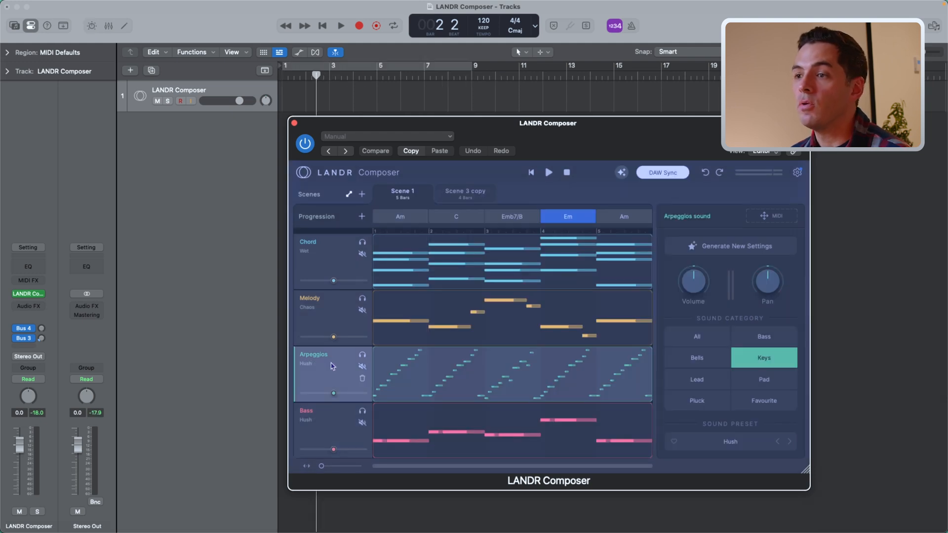
pyautogui.moveTo(362, 357)
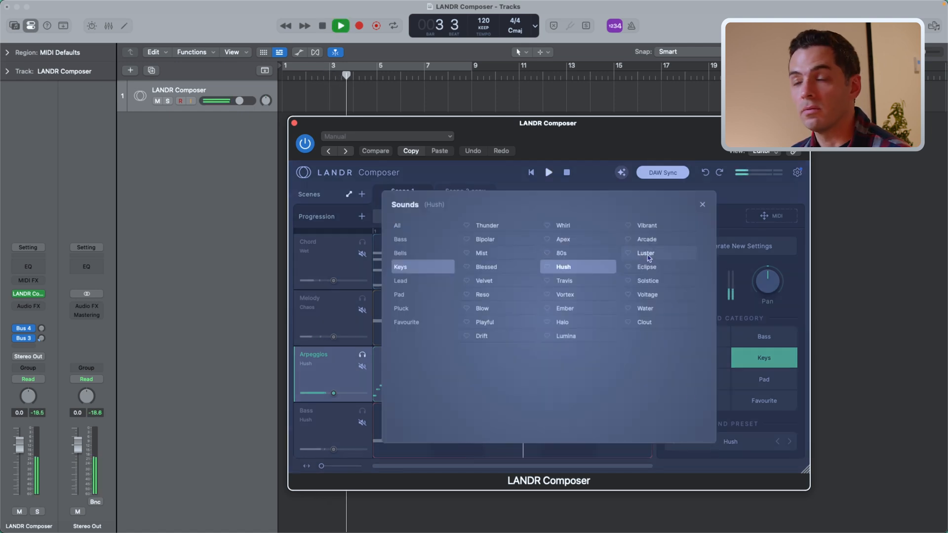
pyautogui.click(645, 253)
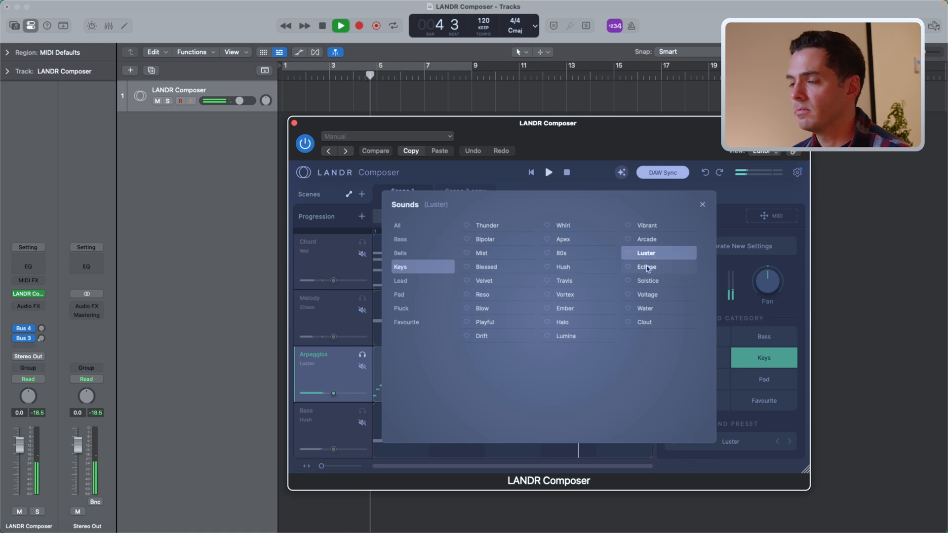
pyautogui.click(646, 267)
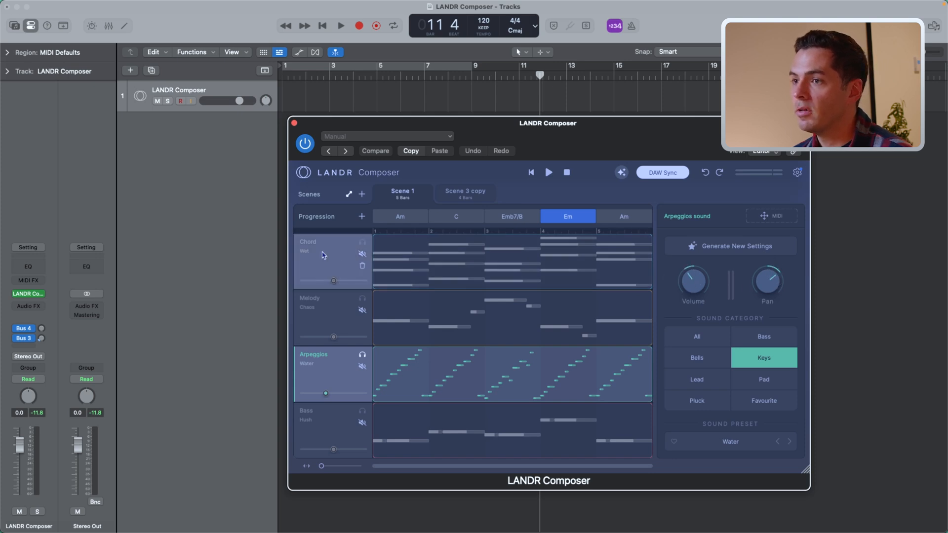
# - Un-solo the Arpeggios track so all four parts play together again
pyautogui.click(308, 246)
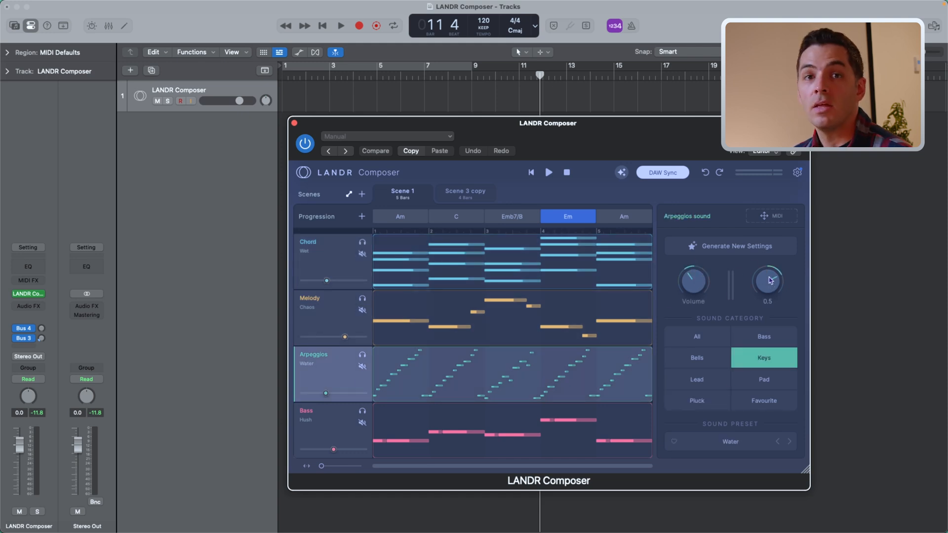
pyautogui.moveTo(757, 284)
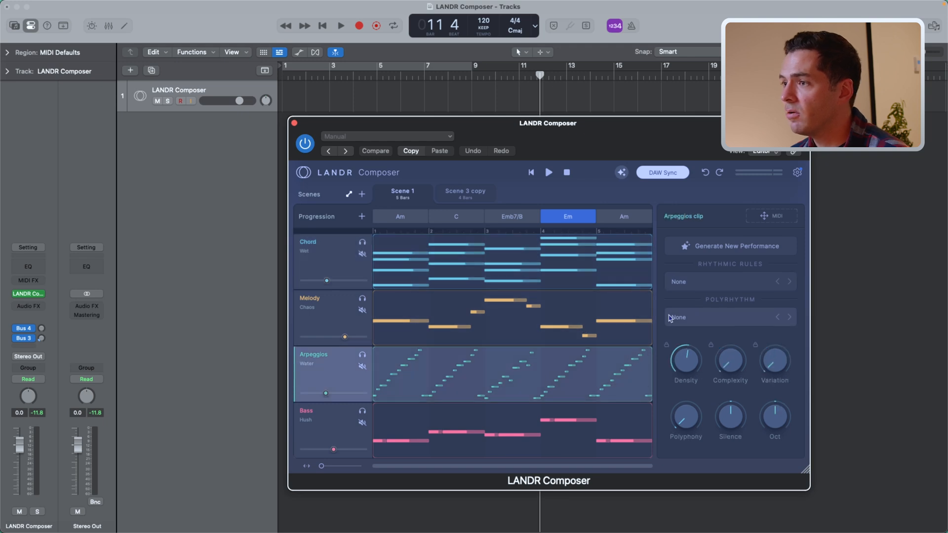
# - Set the arpeggio's rhythmic rule to every 1/8 note with a 5/4 polyrhythm, then select the Melody clip
pyautogui.click(728, 317)
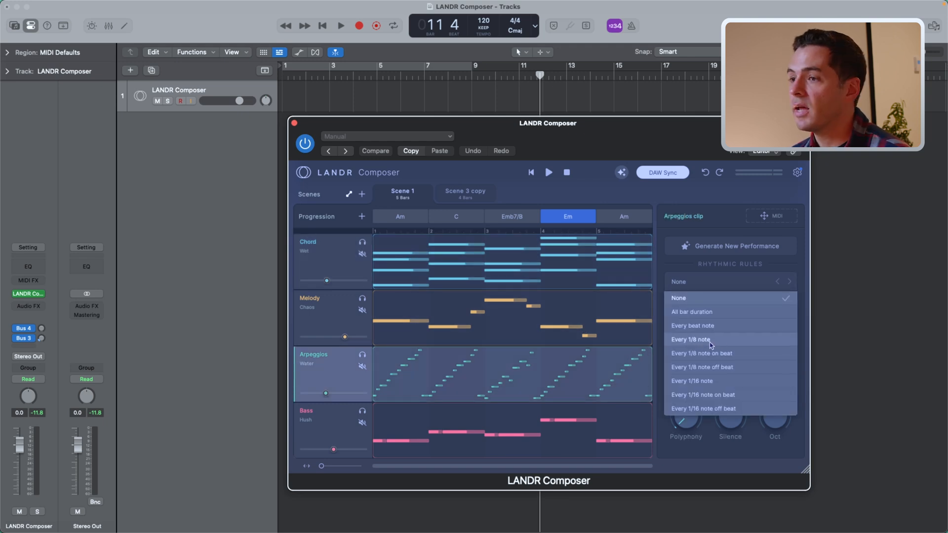
pyautogui.click(691, 339)
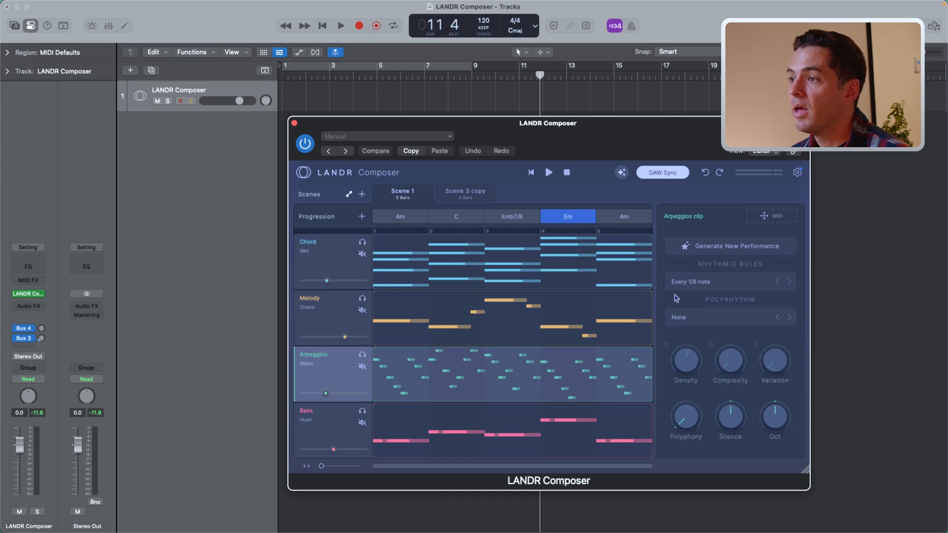
pyautogui.moveTo(698, 317)
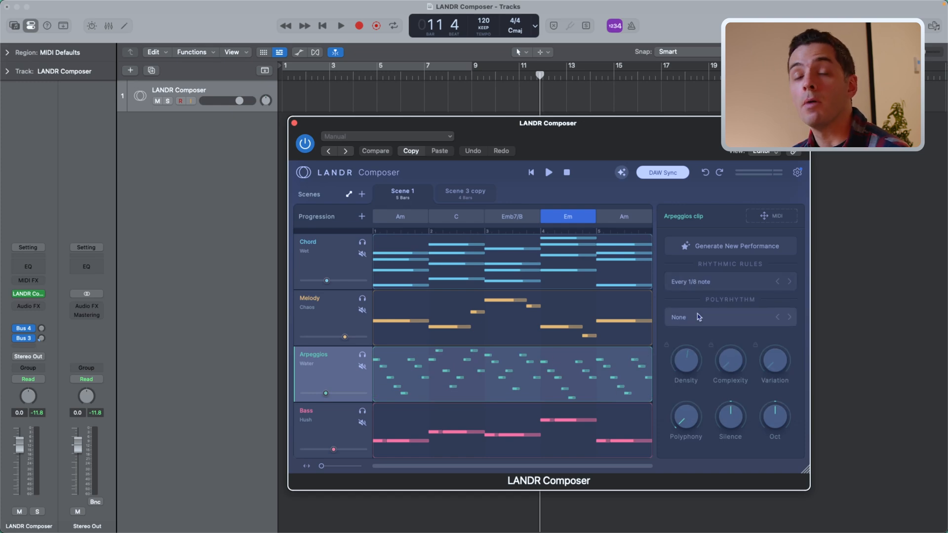
pyautogui.click(730, 317)
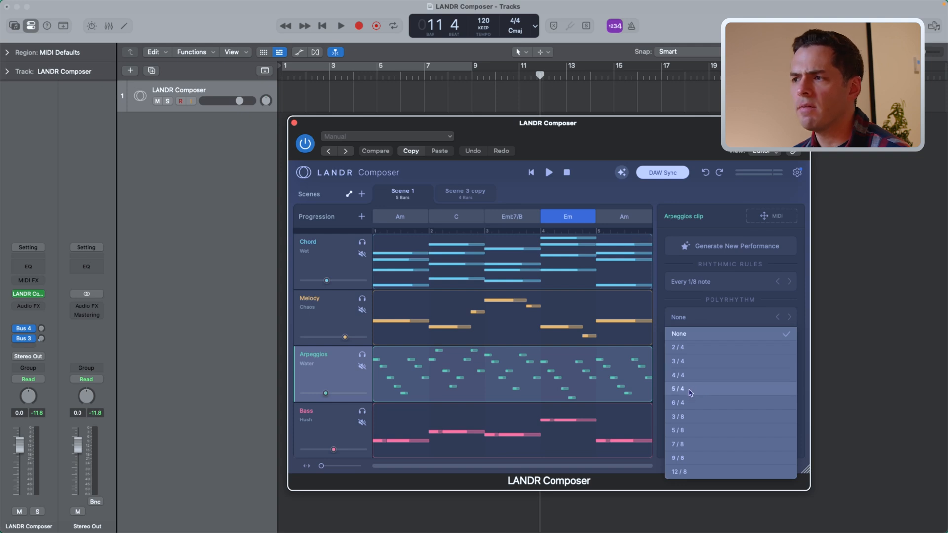
pyautogui.click(677, 389)
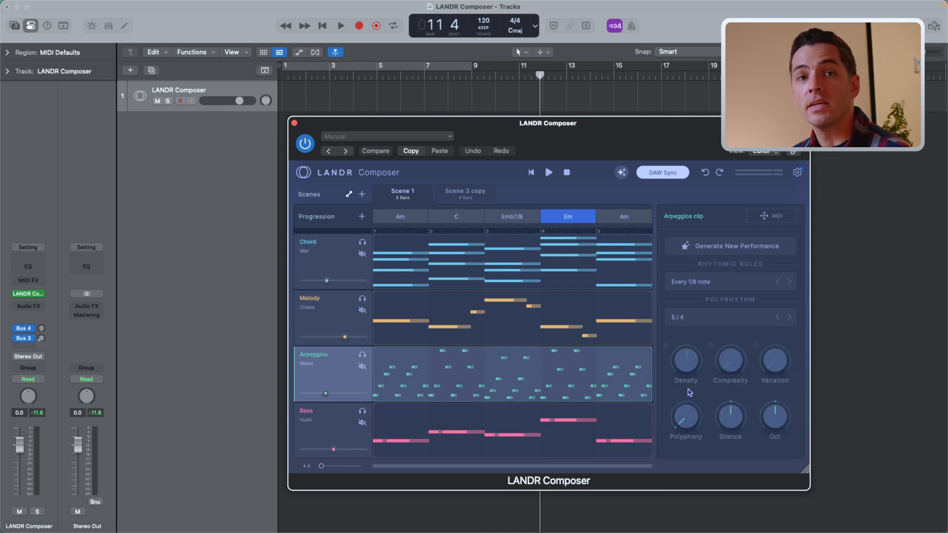
pyautogui.moveTo(538, 381)
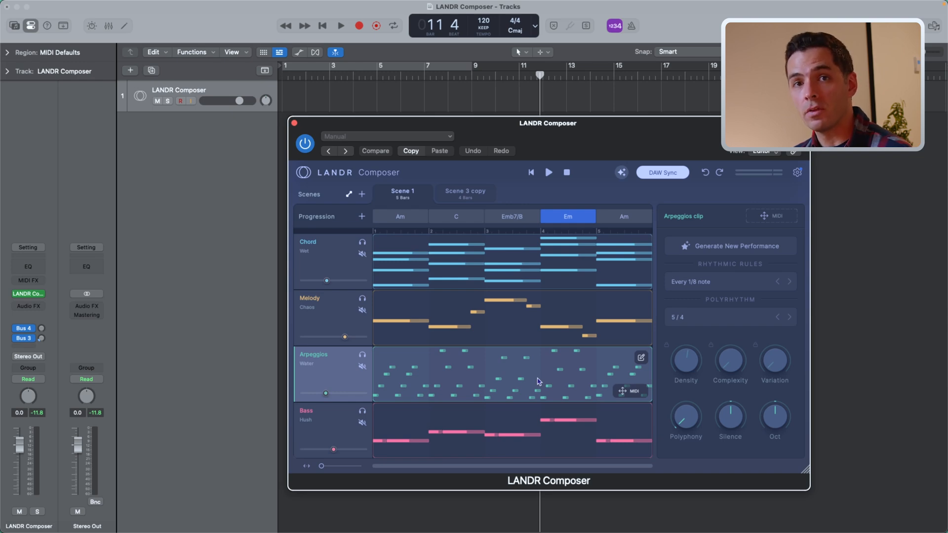
pyautogui.click(333, 260)
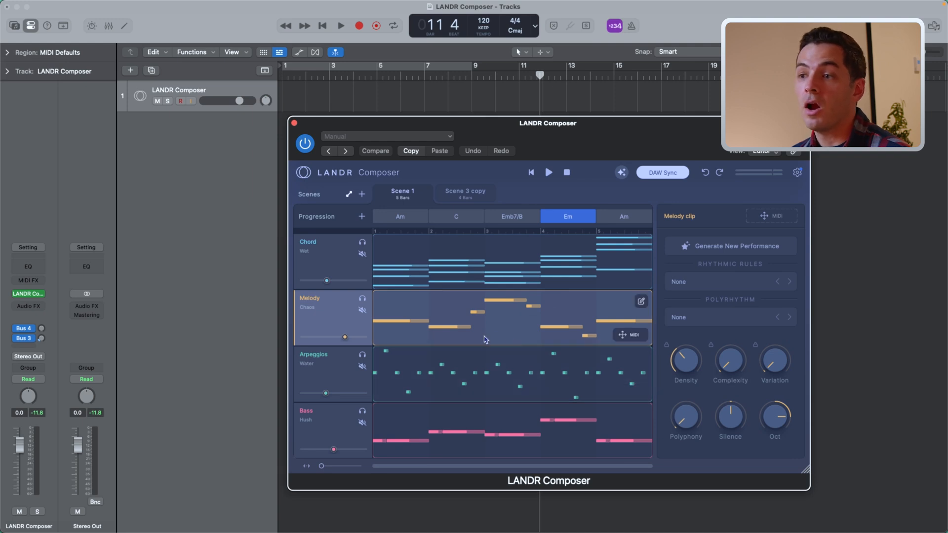
# - Strum the Chord clip, audition the chord part solo, then adjust its octave
pyautogui.click(327, 421)
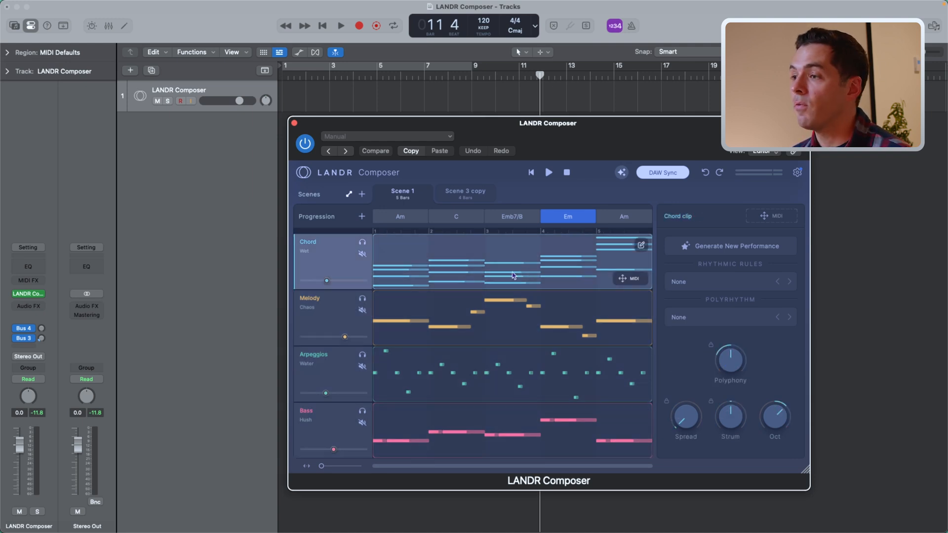
pyautogui.moveTo(729, 362)
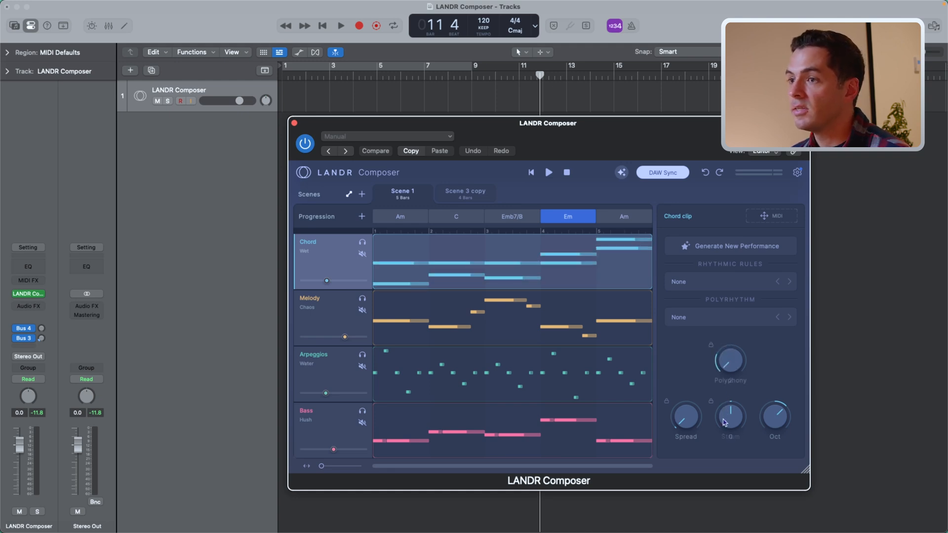
pyautogui.moveTo(394, 270)
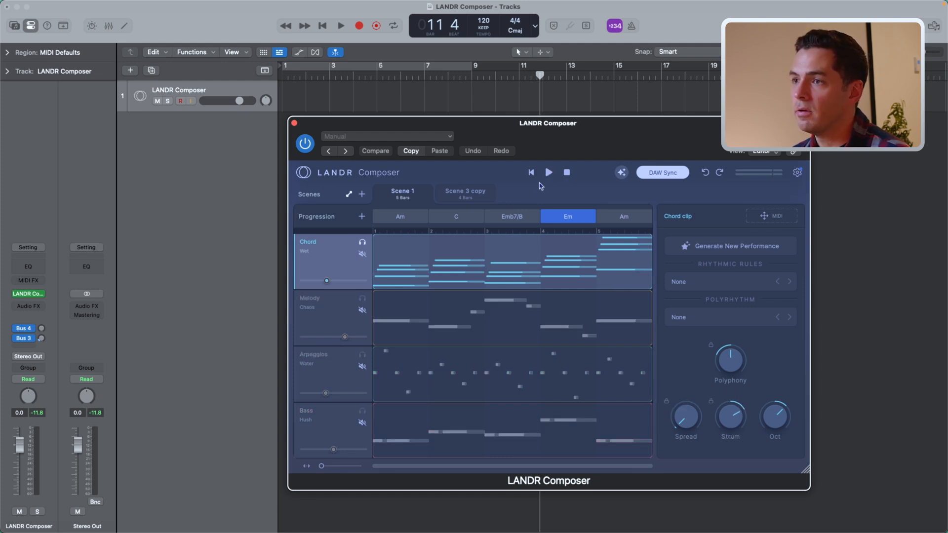
pyautogui.click(341, 26)
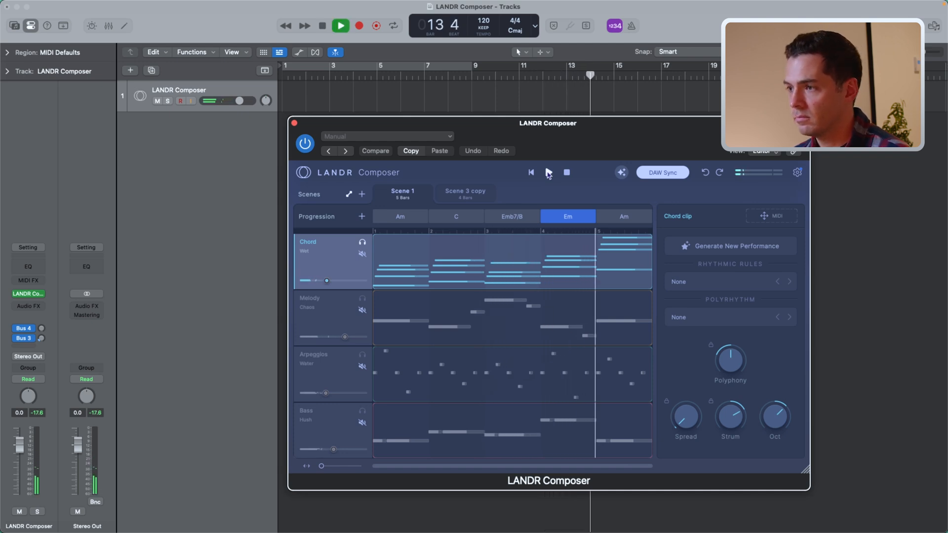
pyautogui.click(340, 26)
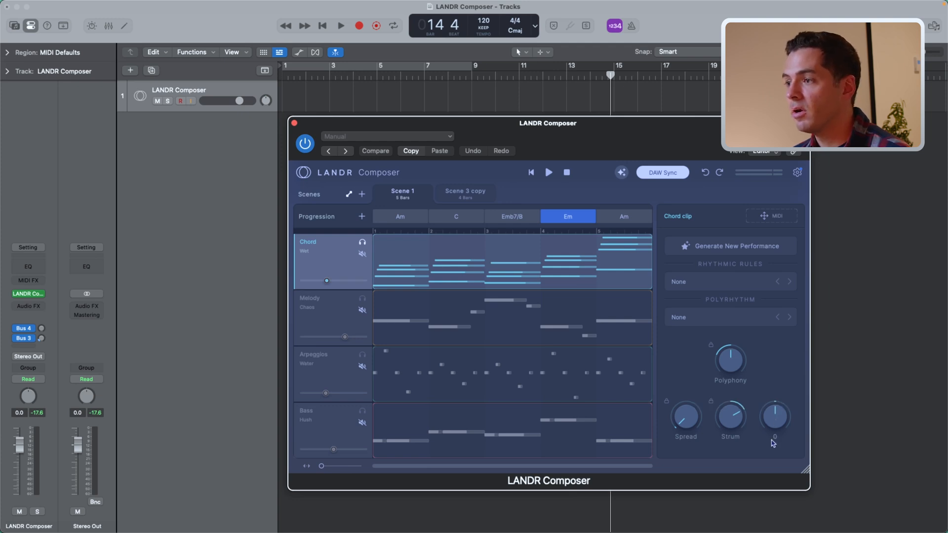
pyautogui.moveTo(774, 416); pyautogui.dragTo(775, 424)
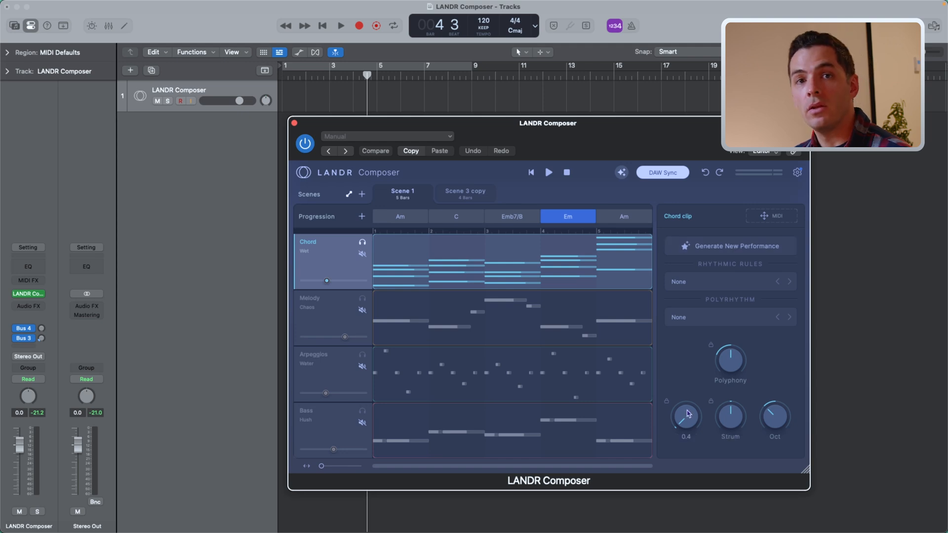
pyautogui.moveTo(667, 402)
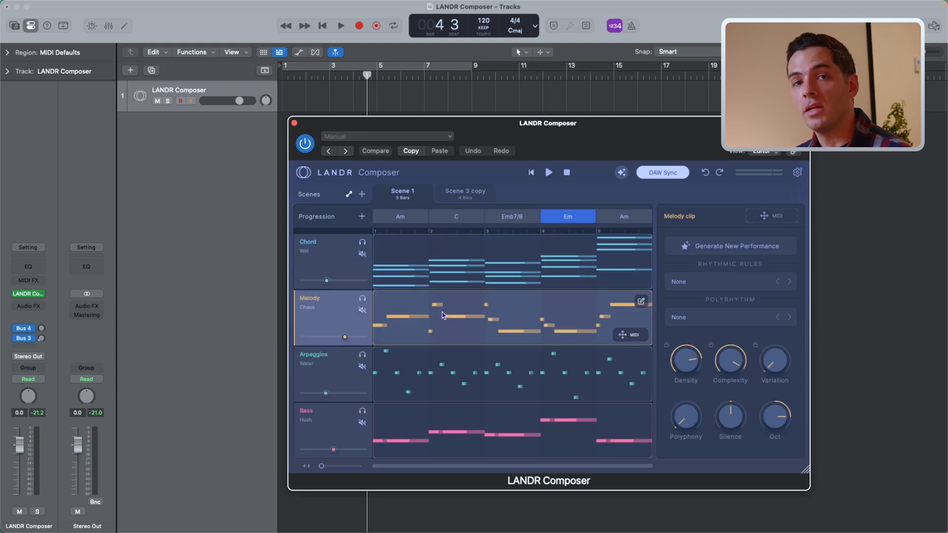
pyautogui.moveTo(432, 320)
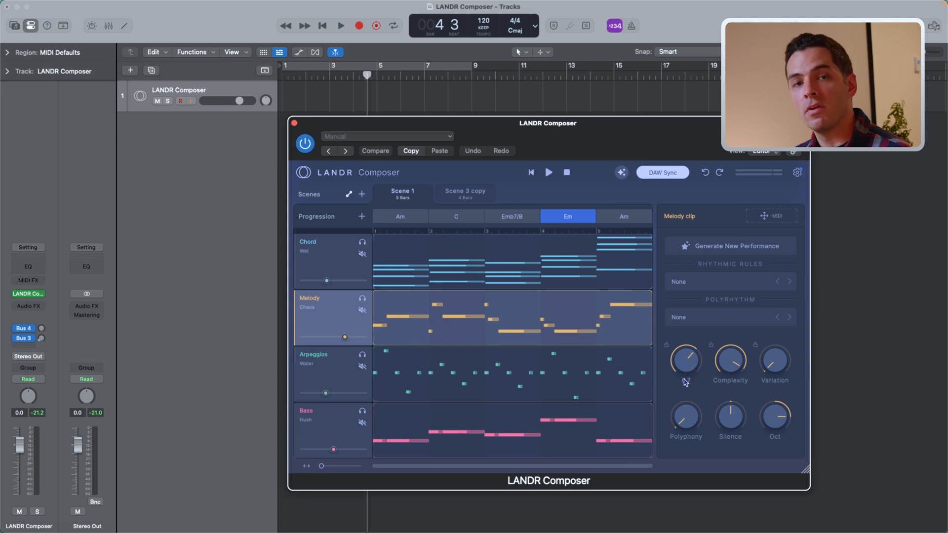
# - Raise the melody's density and variation, lower its complexity, set polyphony to 3 and silence to -0.1
pyautogui.moveTo(686, 359); pyautogui.dragTo(695, 356)
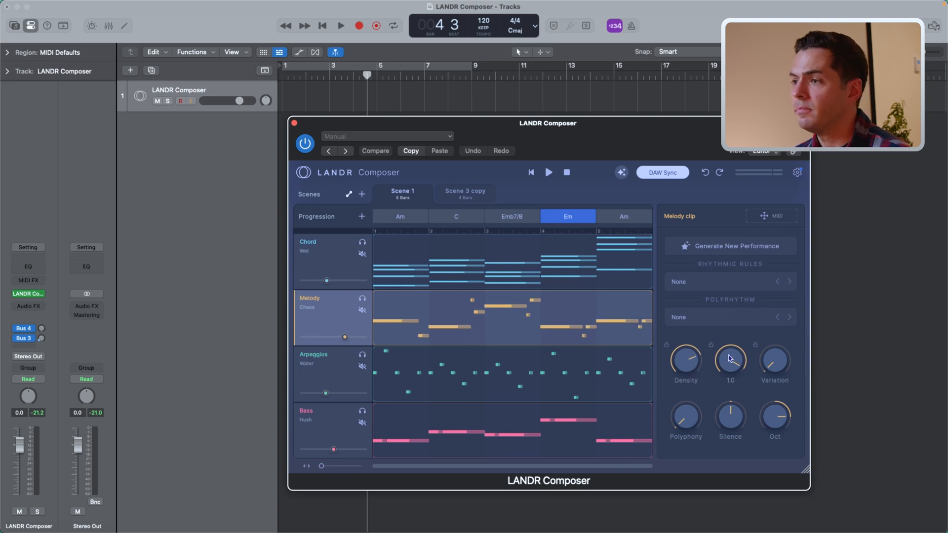
pyautogui.moveTo(730, 360); pyautogui.dragTo(730, 375)
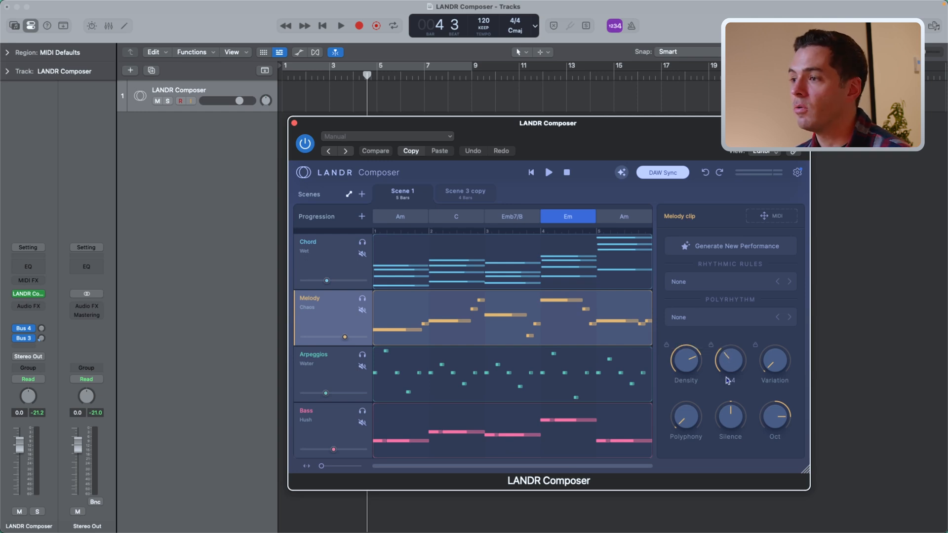
pyautogui.moveTo(730, 361); pyautogui.dragTo(734, 385)
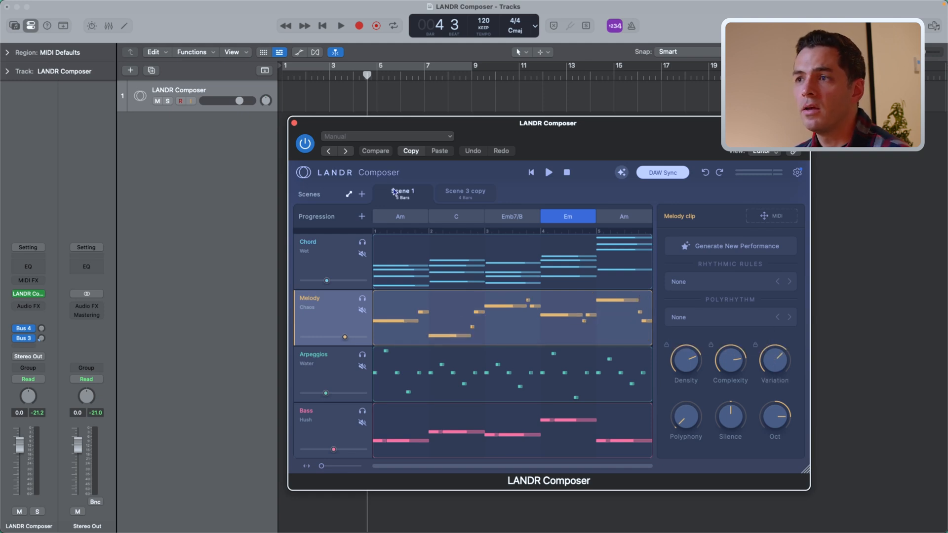
pyautogui.click(402, 194)
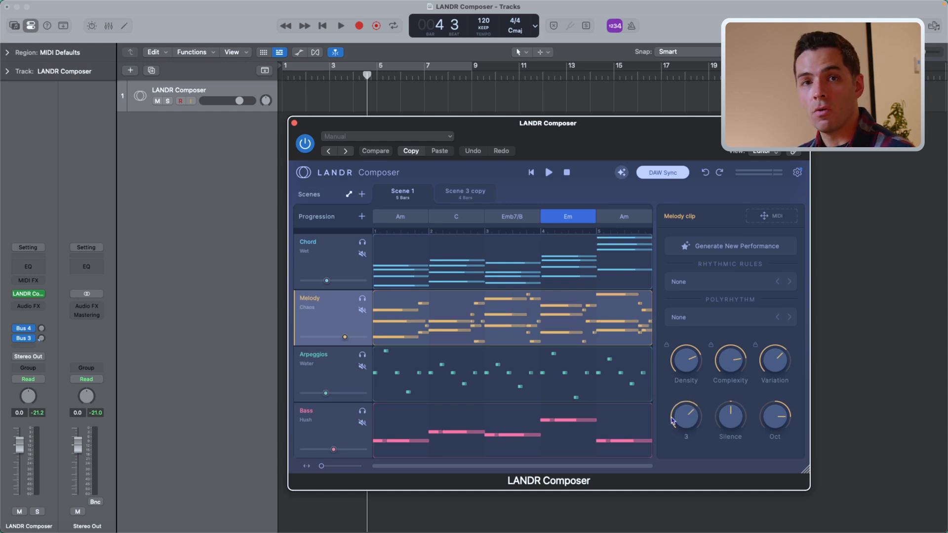
pyautogui.moveTo(685, 417)
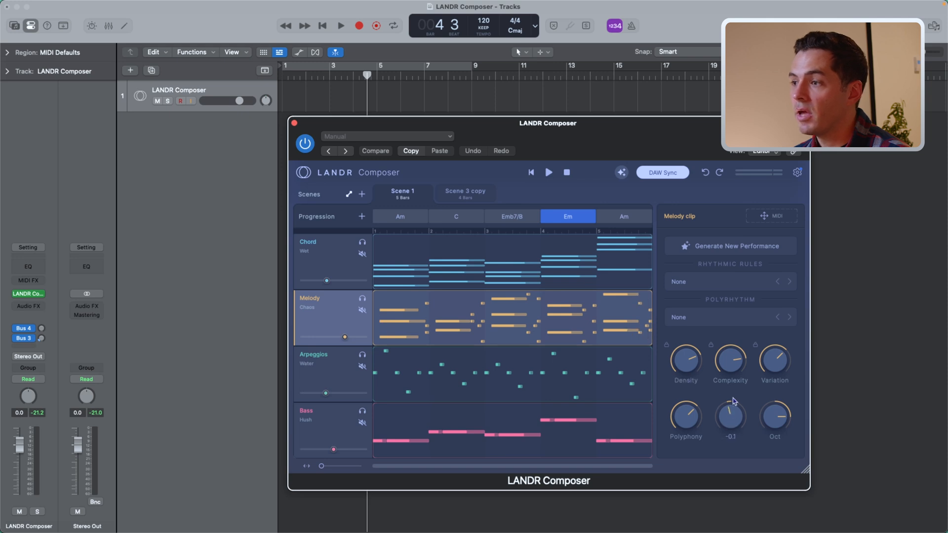
pyautogui.moveTo(730, 417); pyautogui.dragTo(730, 369)
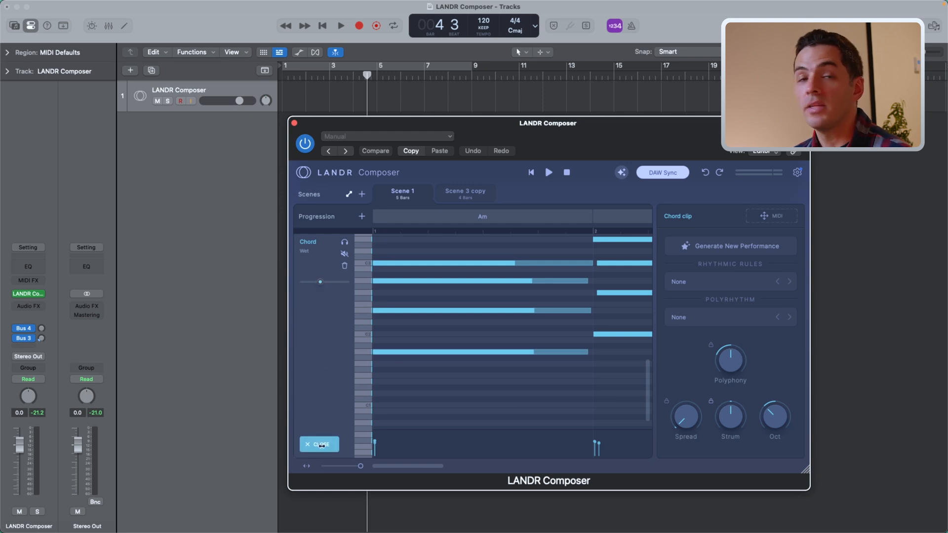
# - Close the note editor and drag the Melody clip's MIDI onto a Logic Studio Grand track, importing its tempo
pyautogui.click(319, 444)
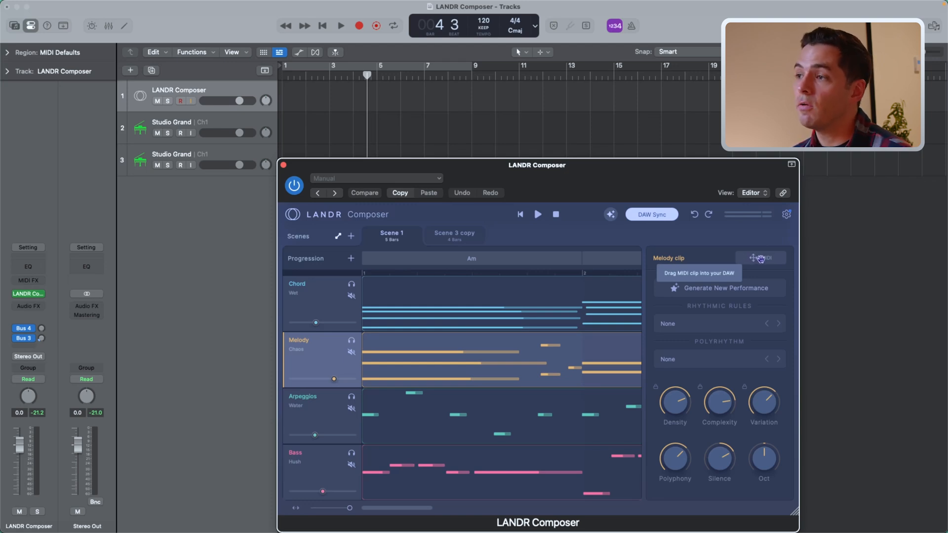
pyautogui.moveTo(760, 258); pyautogui.dragTo(306, 124)
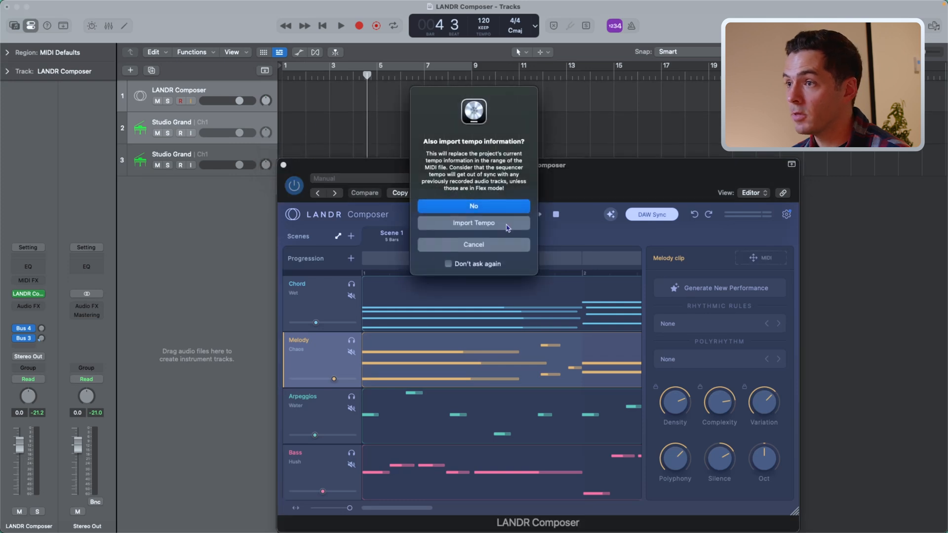
pyautogui.click(473, 206)
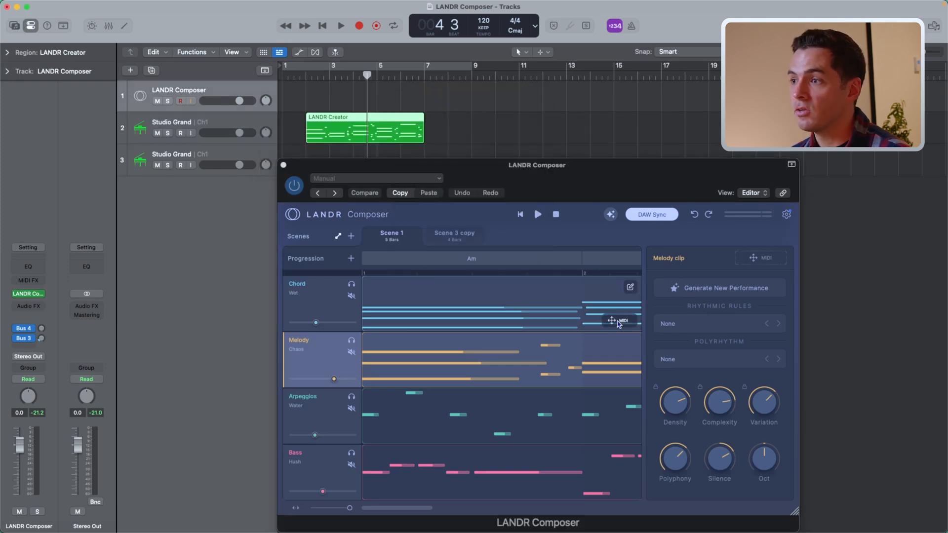